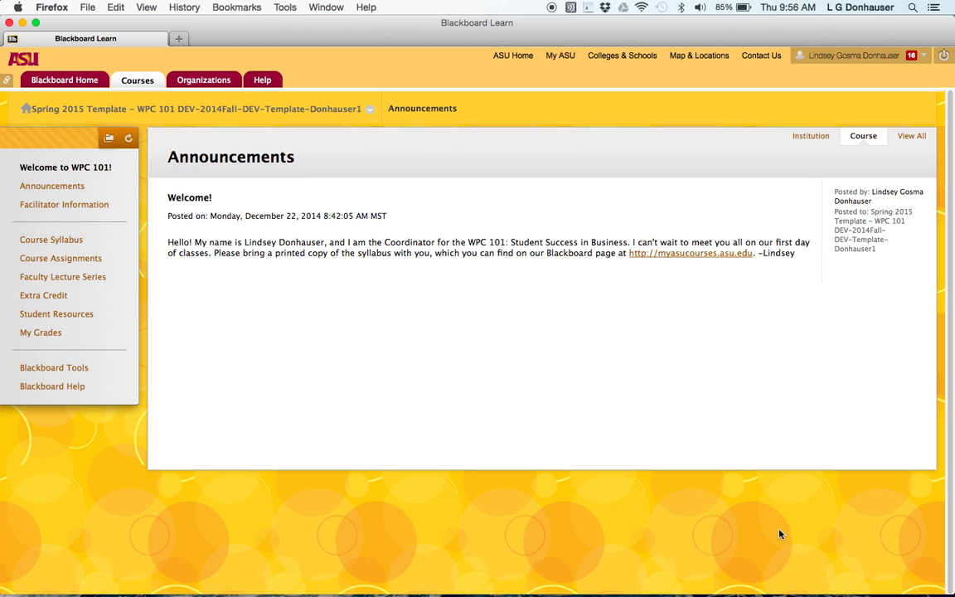
mouse_move(223, 264)
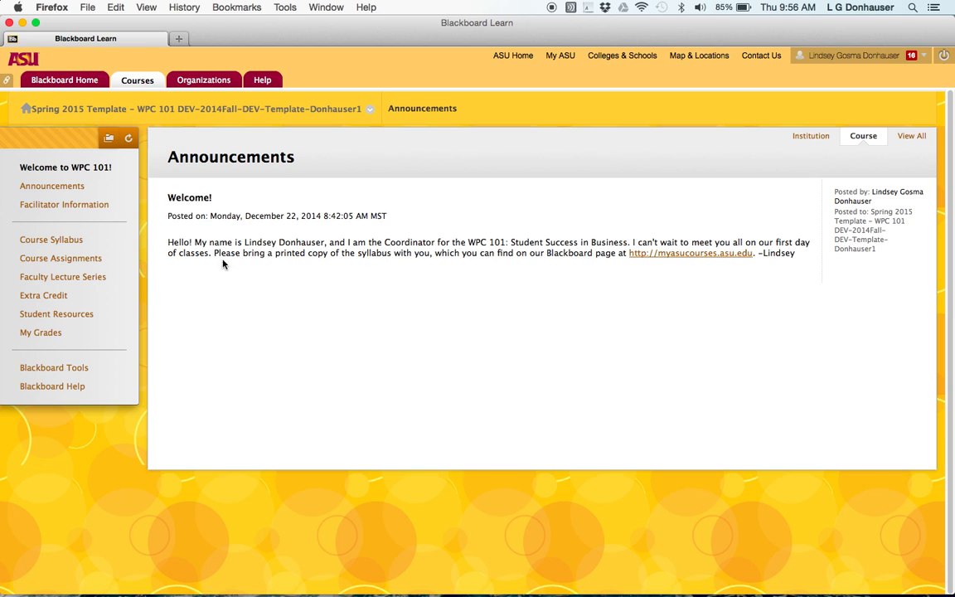
Open Course Assignments from the WPC 101 course menu.
left_click(61, 258)
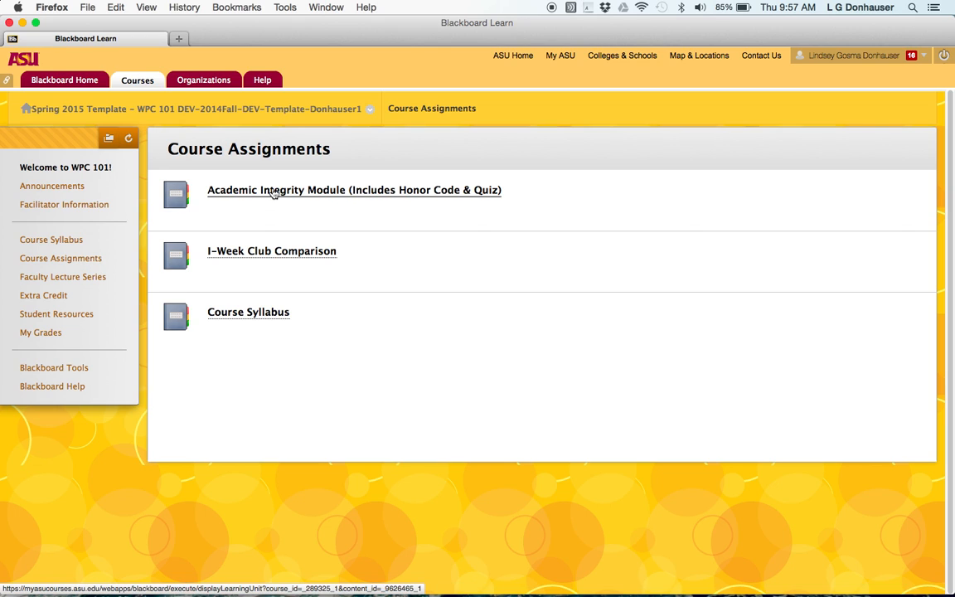
Open the Academic Integrity Module, restore its table of contents, and advance to page 2.
left_click(354, 189)
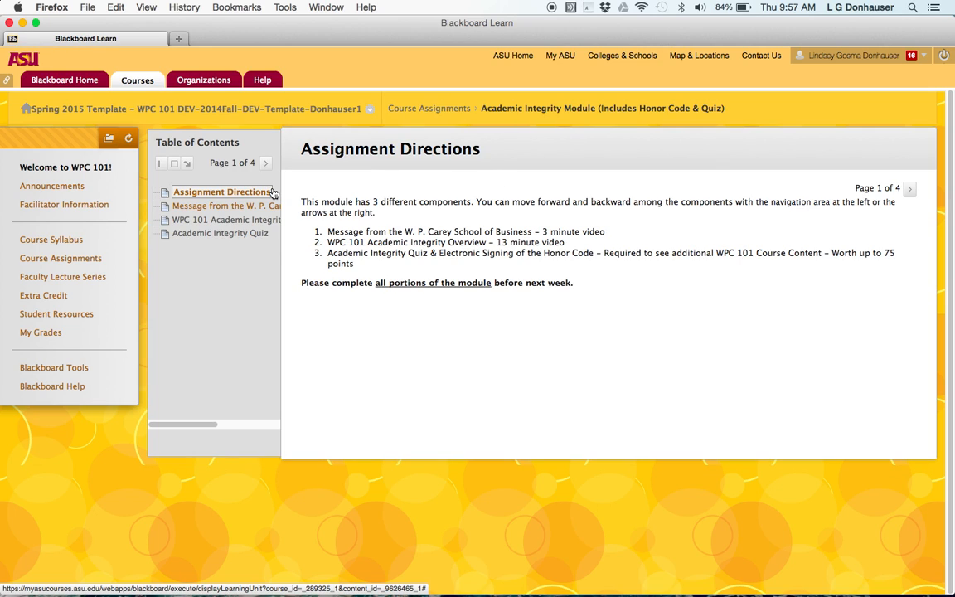
mouse_move(455, 258)
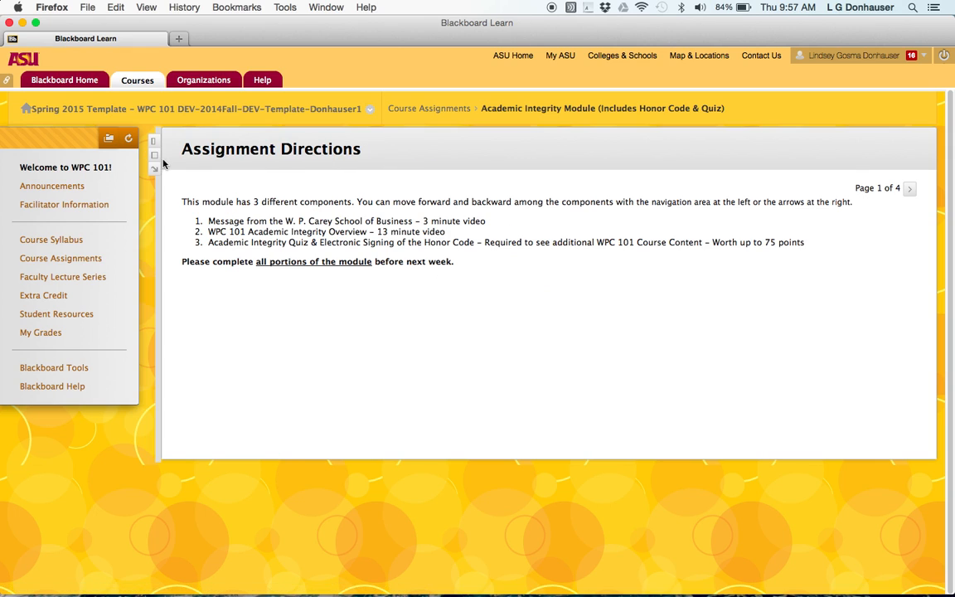
left_click(153, 166)
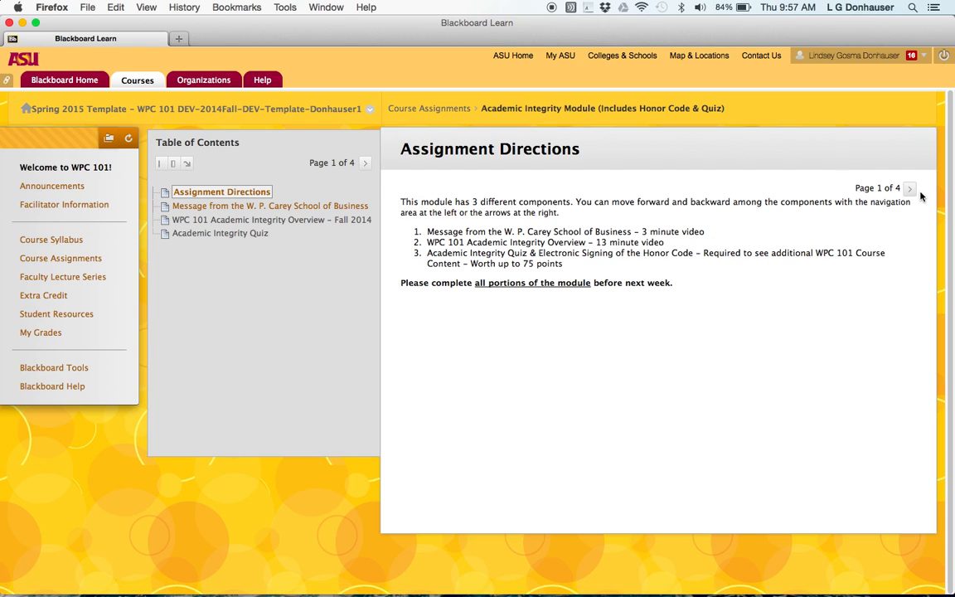
mouse_move(909, 189)
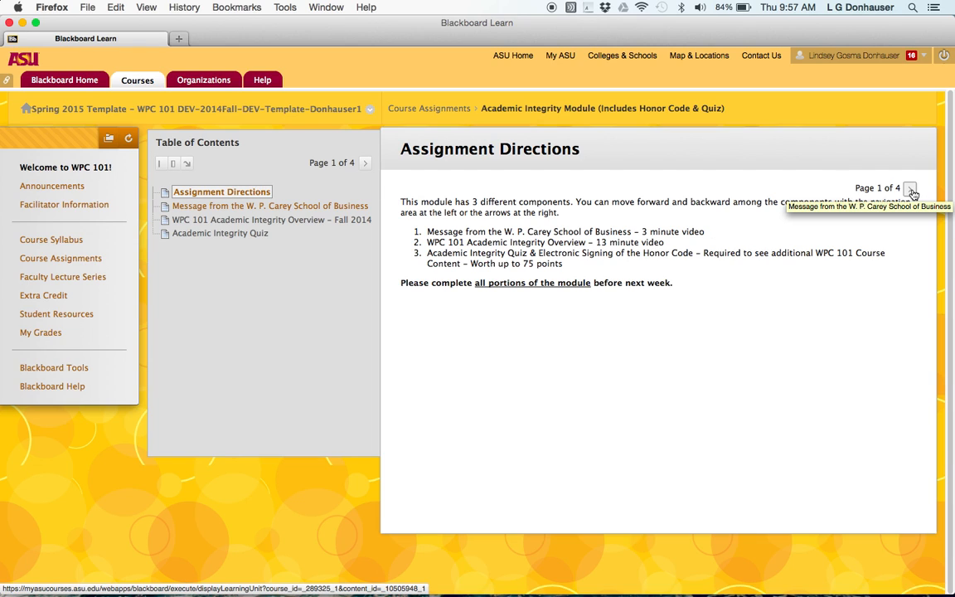
mouse_move(920, 256)
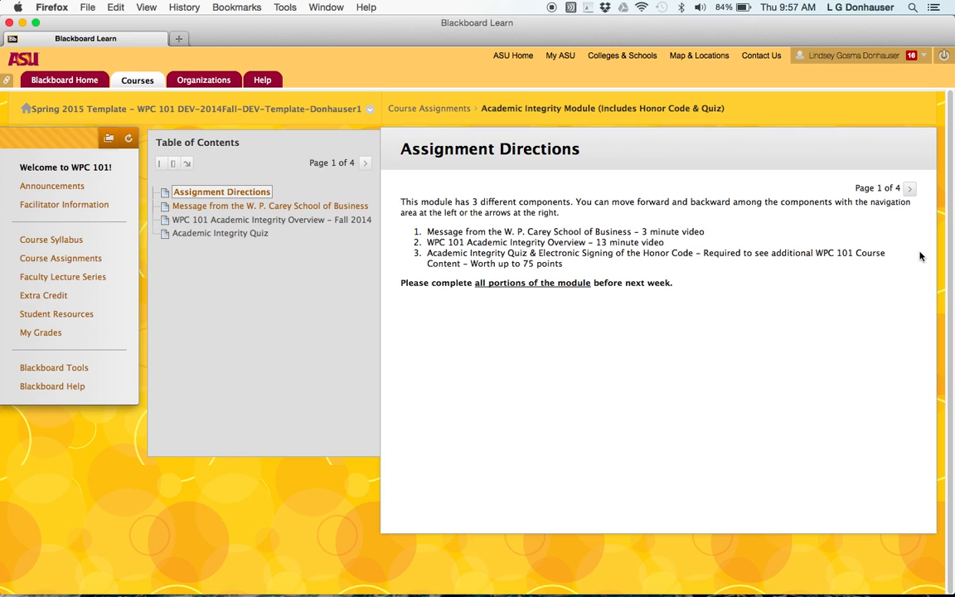
mouse_move(904, 214)
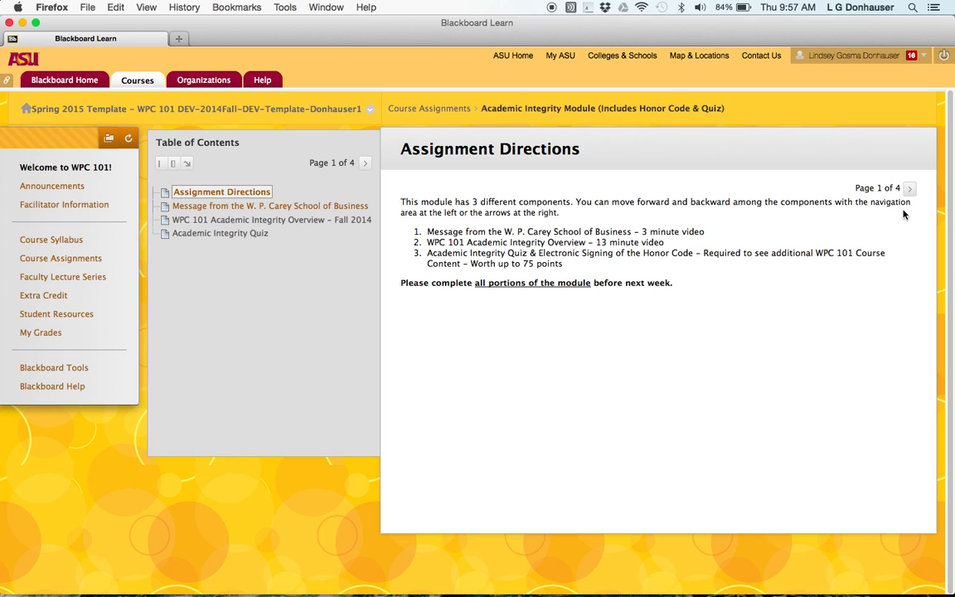
left_click(910, 188)
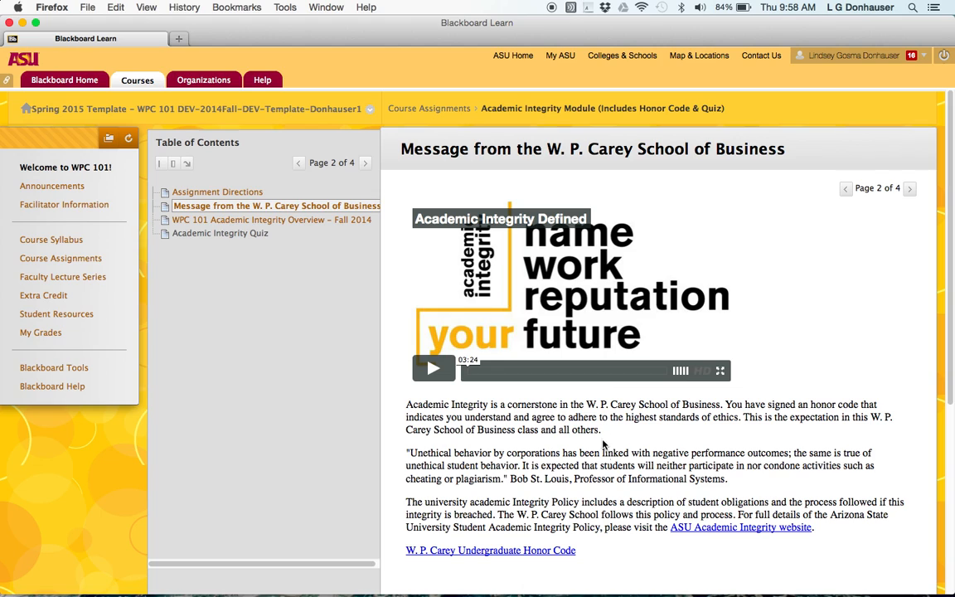
mouse_move(561, 558)
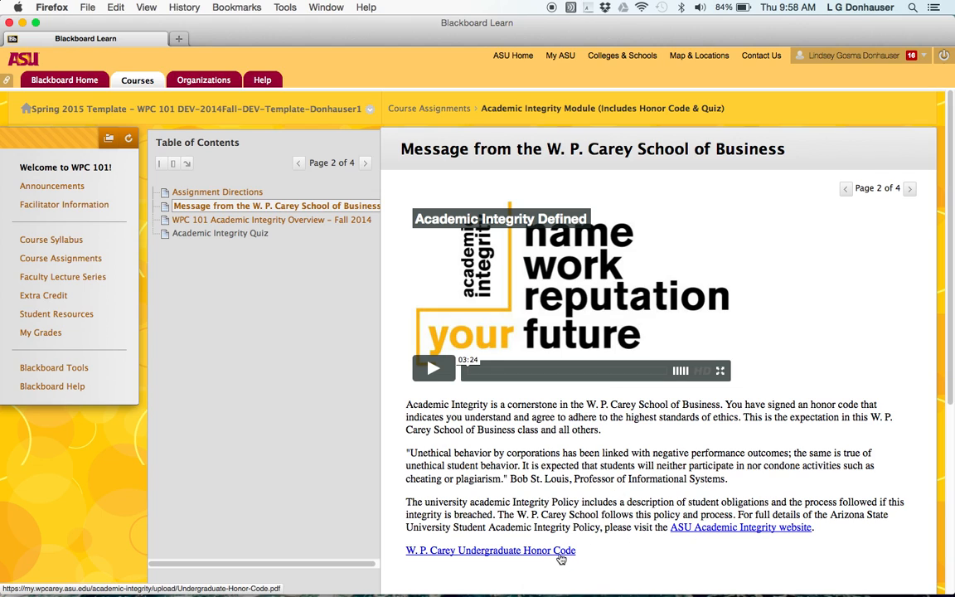
mouse_move(744, 540)
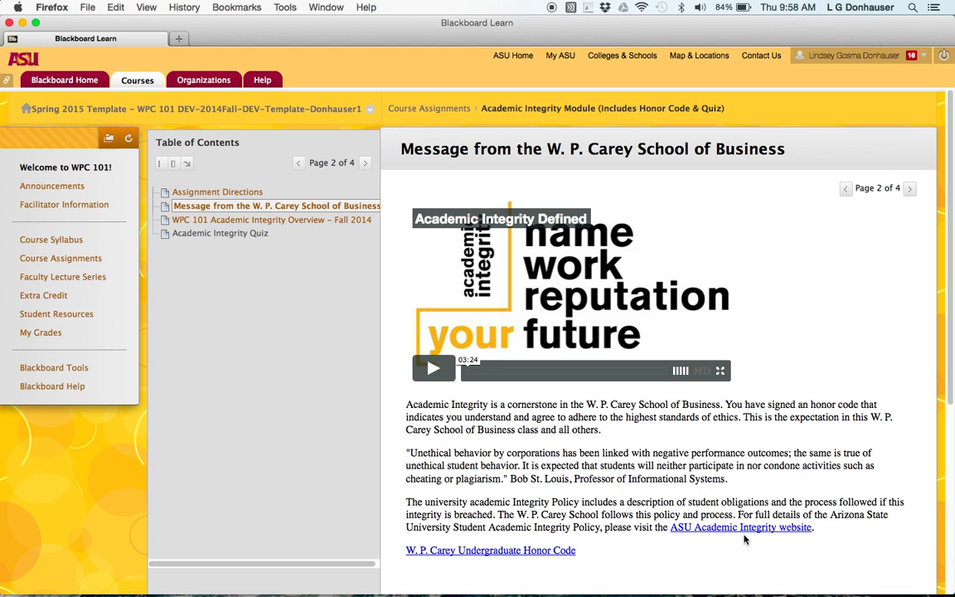
mouse_move(872, 329)
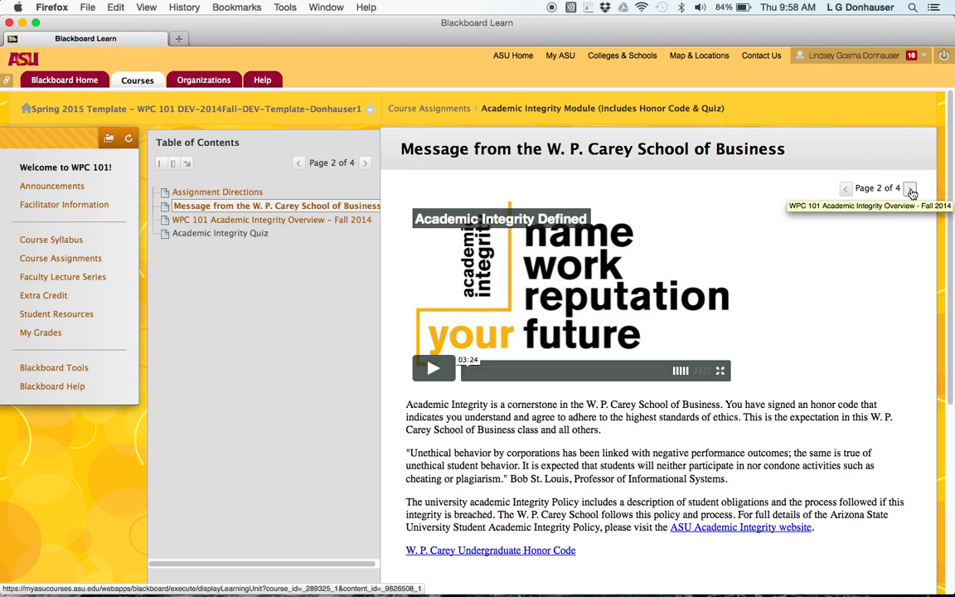
Advance past the 12-minute overview video on page 3 to the quiz on page 4.
left_click(910, 188)
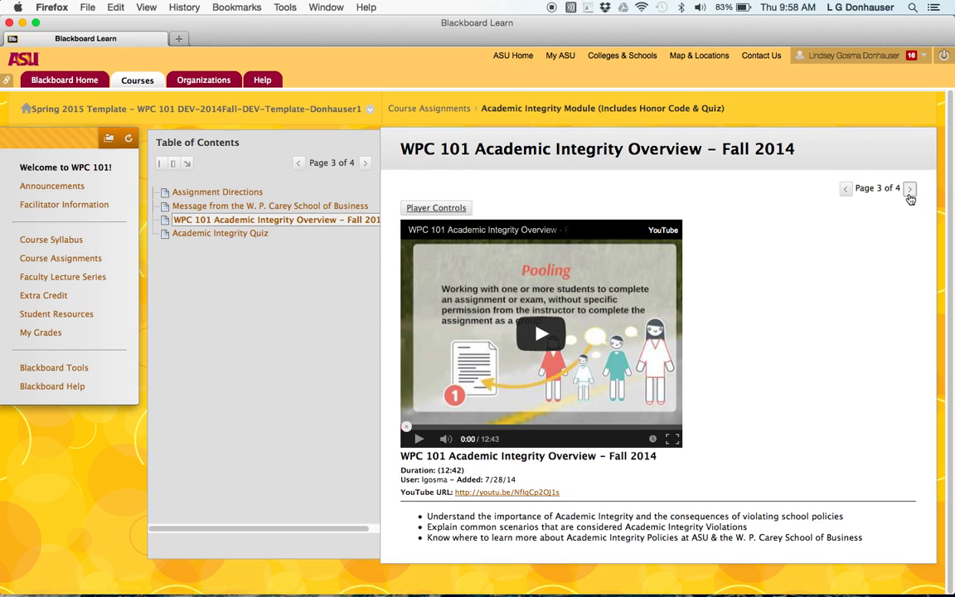
left_click(909, 188)
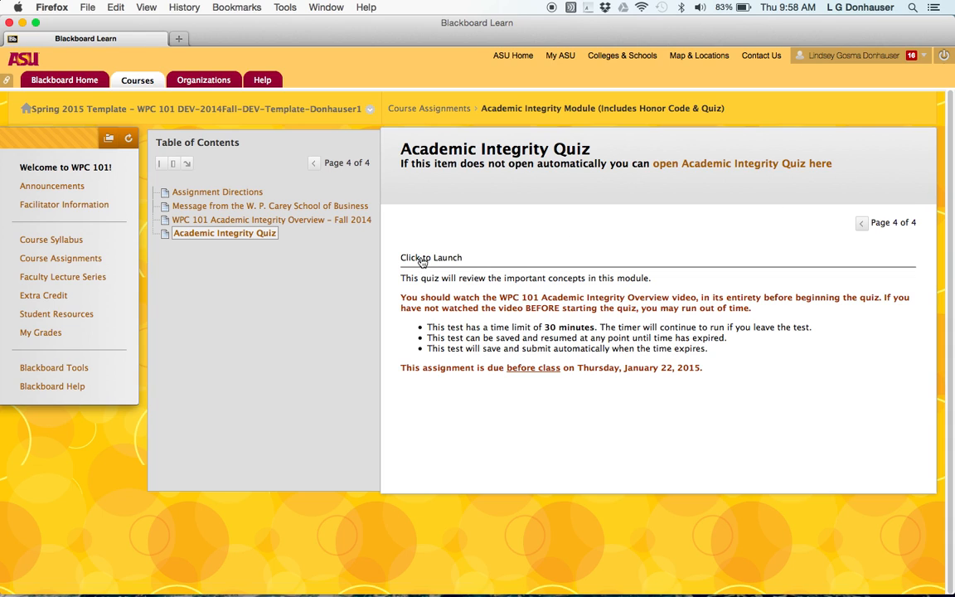
Launch the Academic Integrity Quiz, showing its 30-minute limit and January 22 due date.
left_click(431, 257)
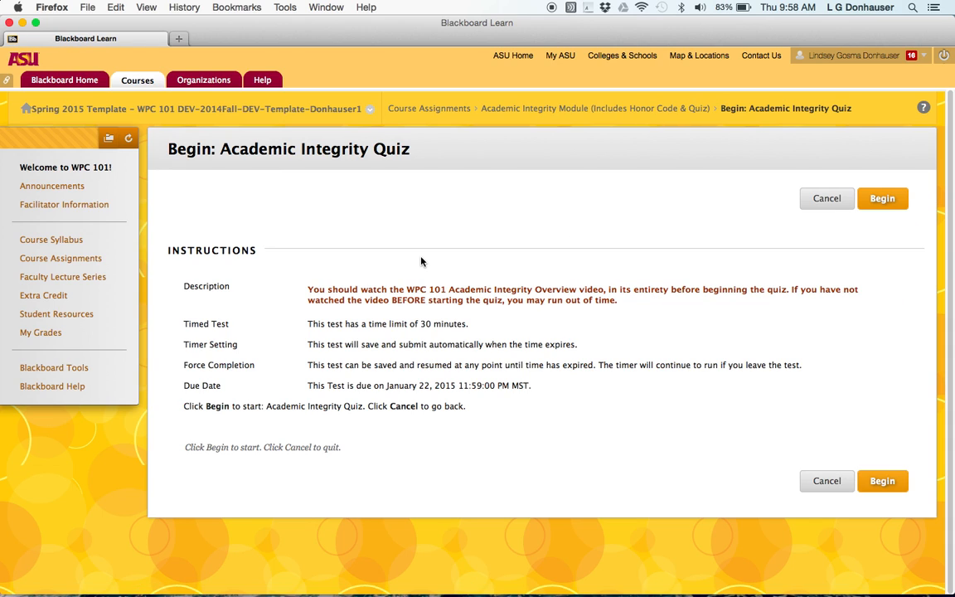
mouse_move(449, 324)
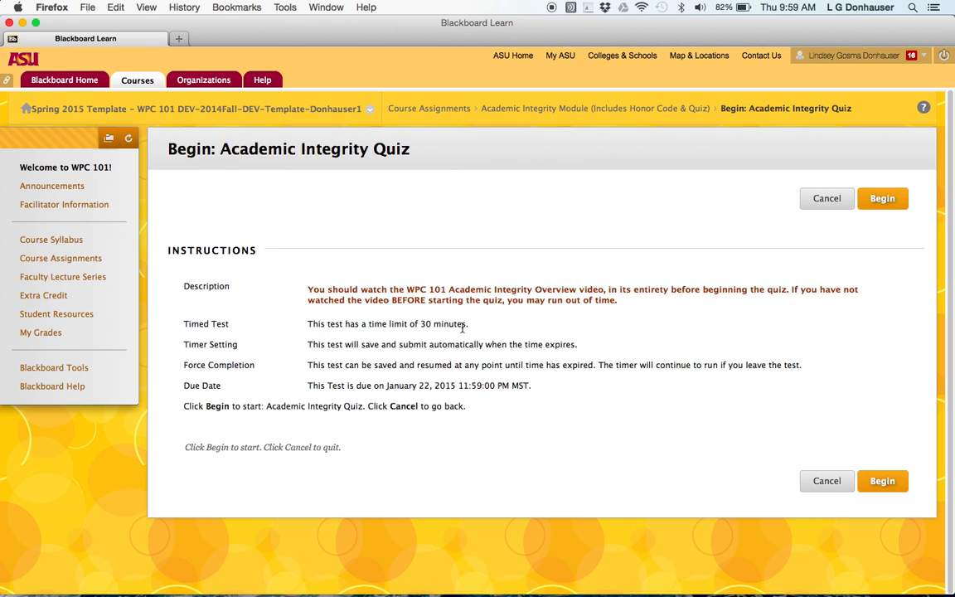
mouse_move(719, 325)
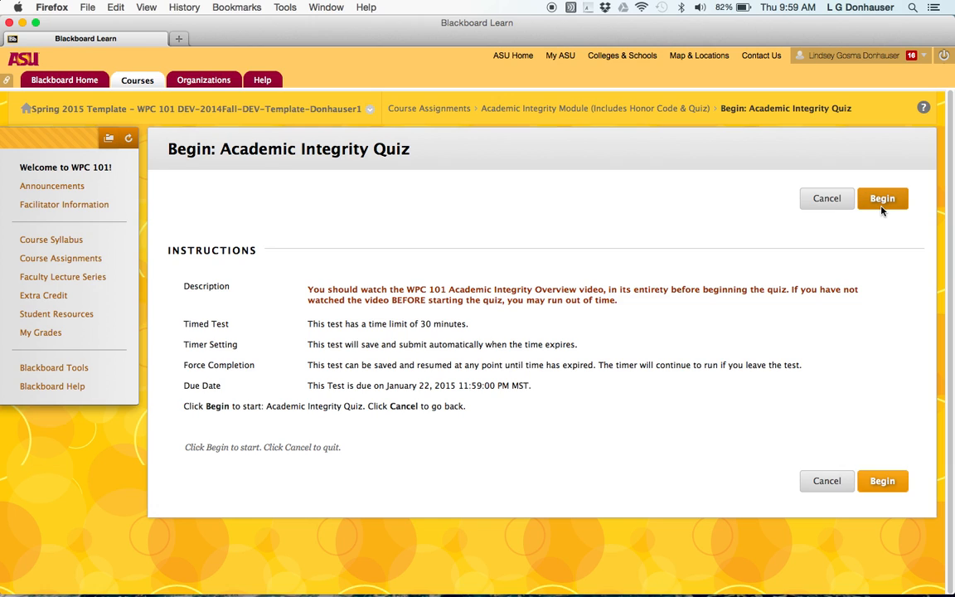
Begin the timed quiz and scroll down to the honor code signature box.
left_click(882, 198)
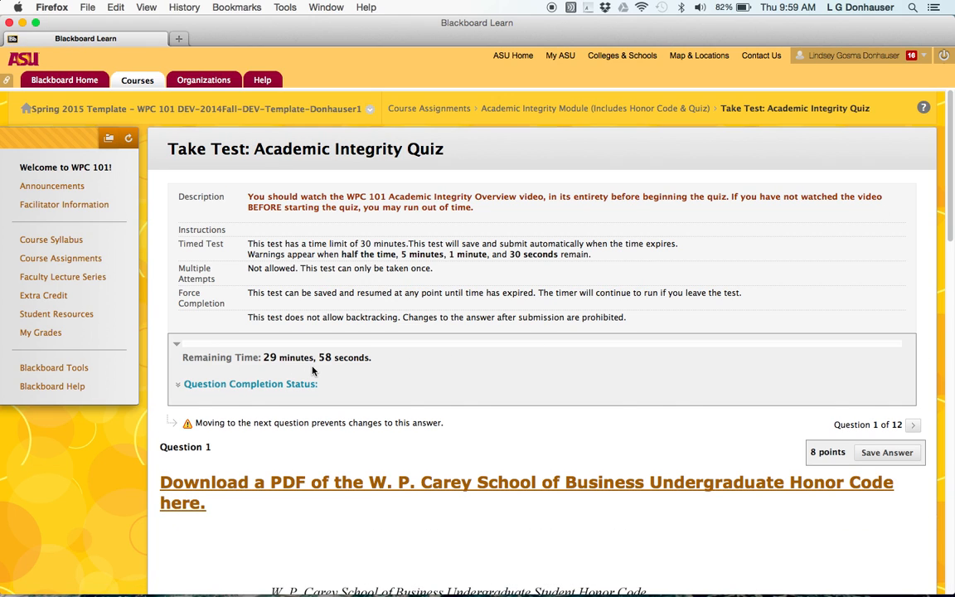
scroll("down", 3)
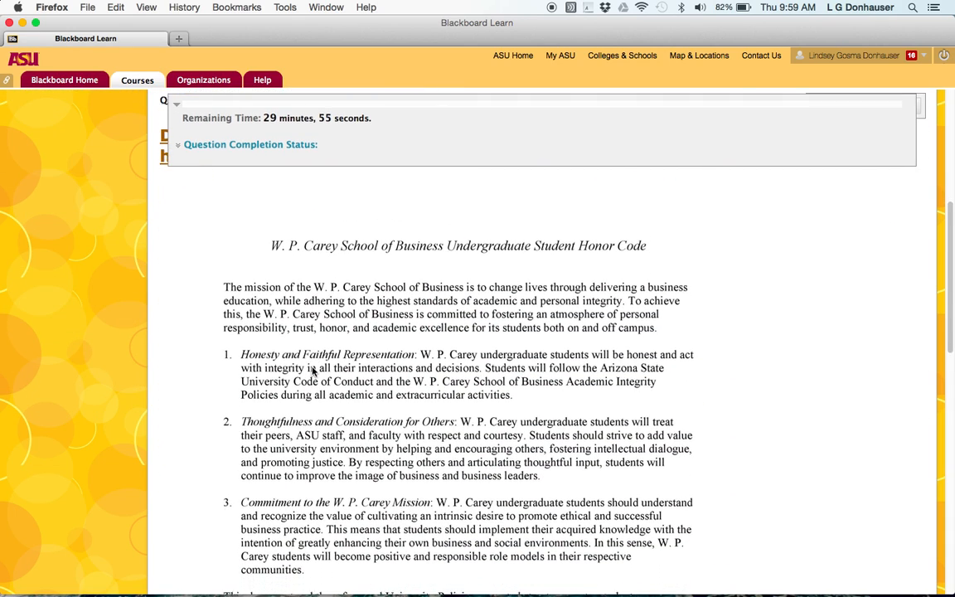
scroll("down", 3)
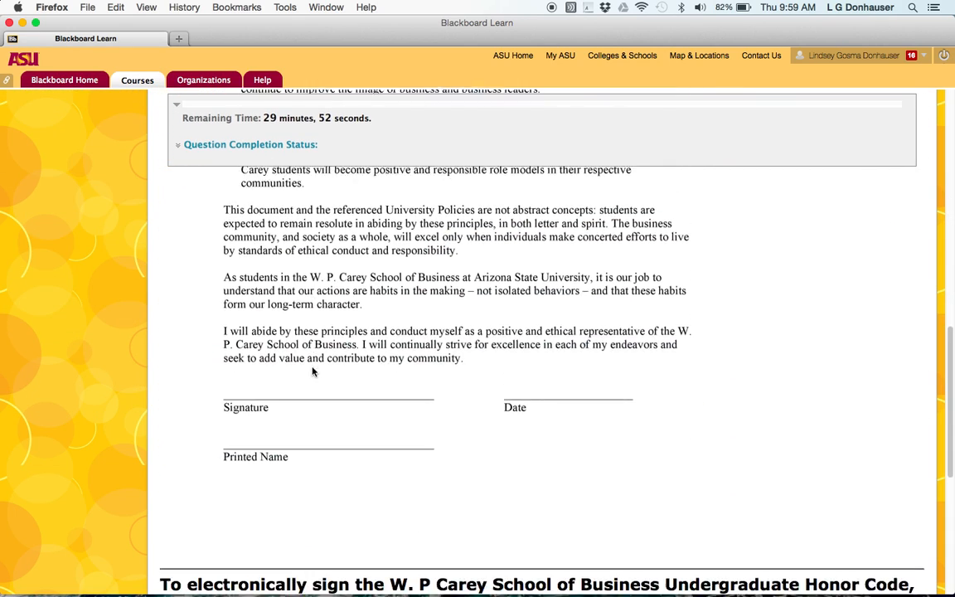
scroll("down", 3)
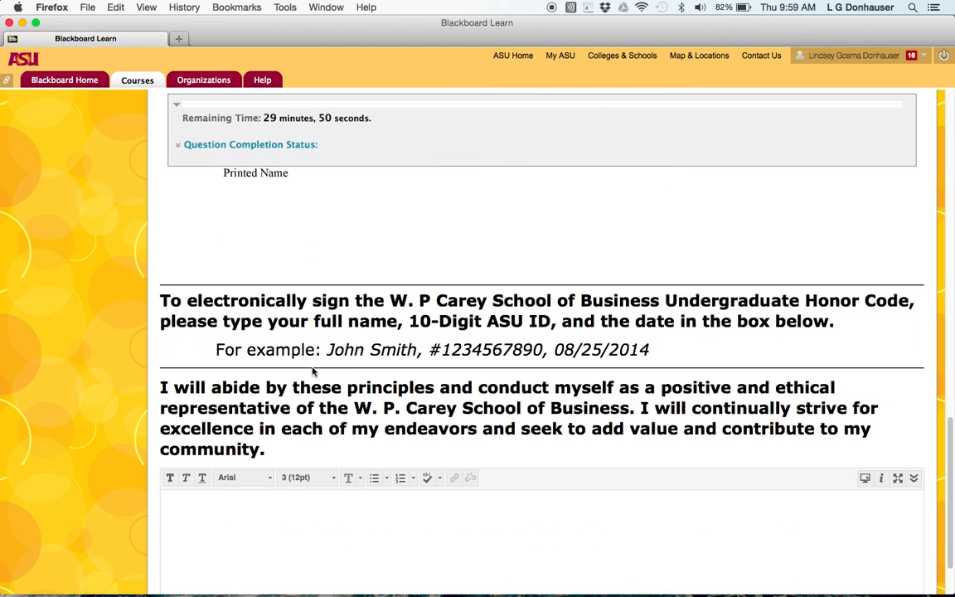
mouse_move(299, 462)
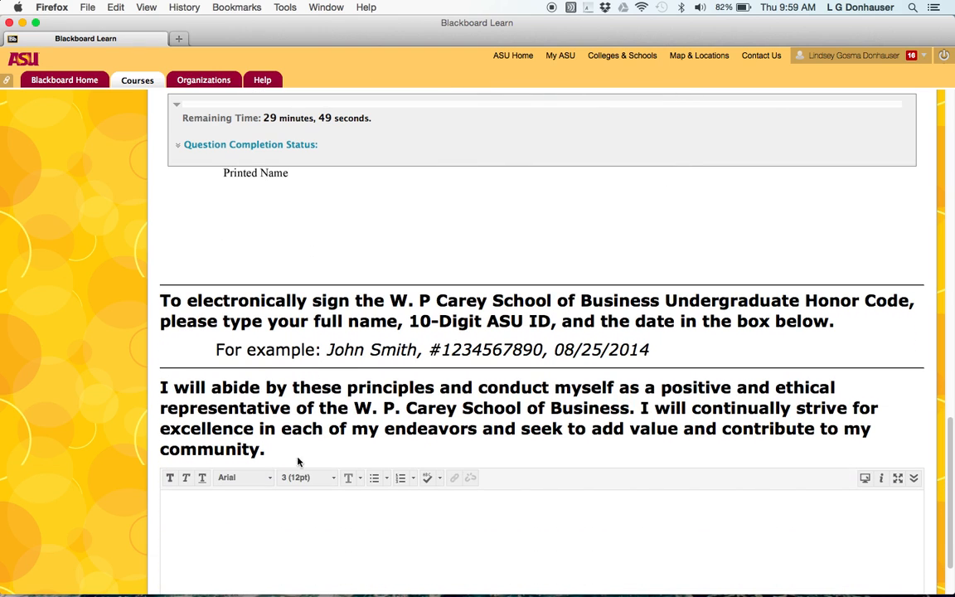
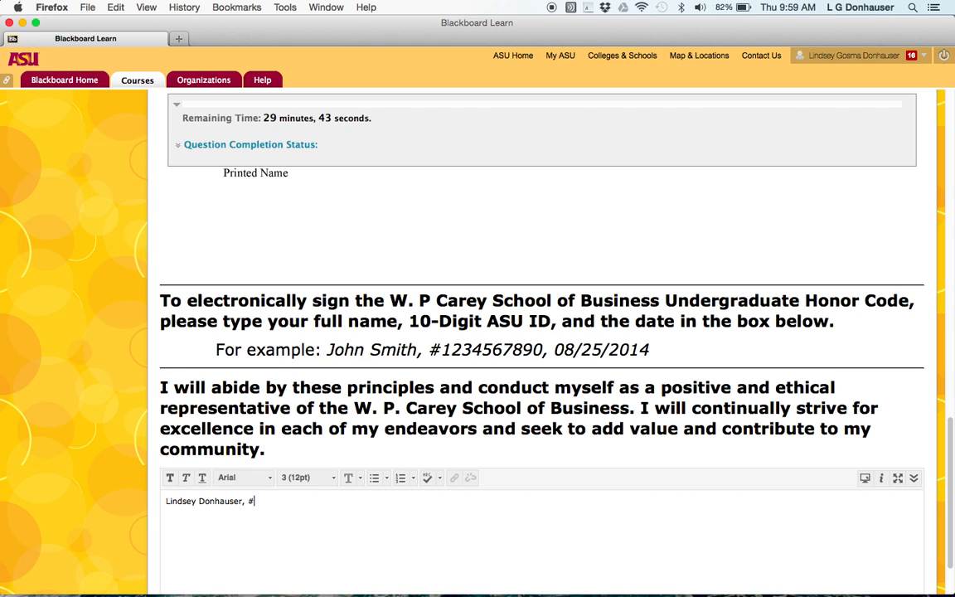
type("1234567890,")
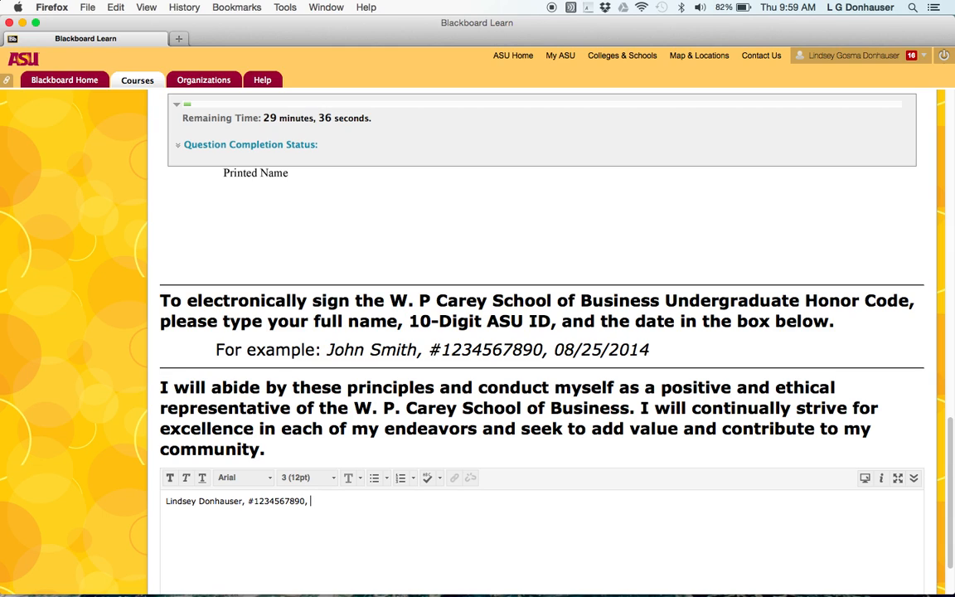
type("01")
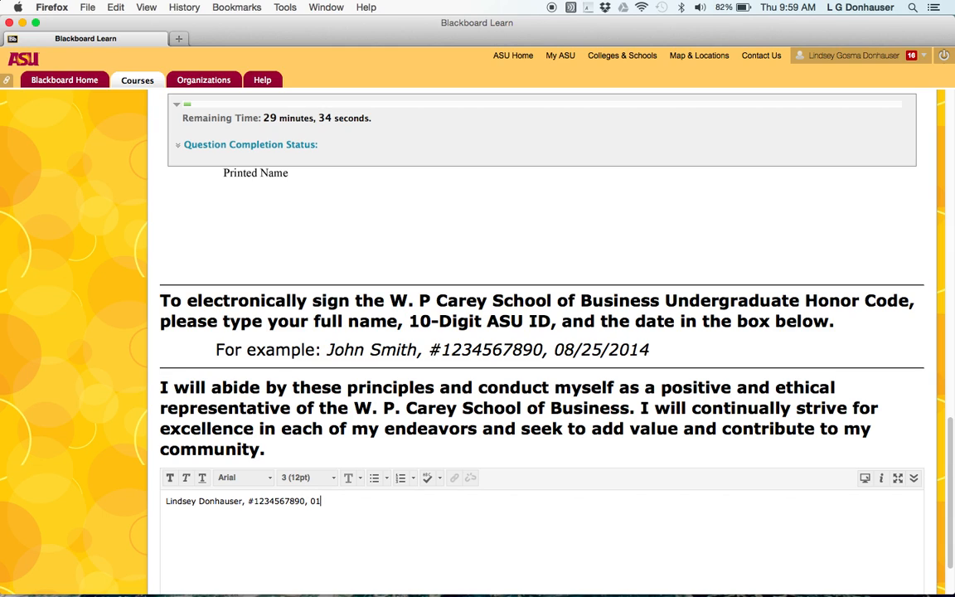
type("/")
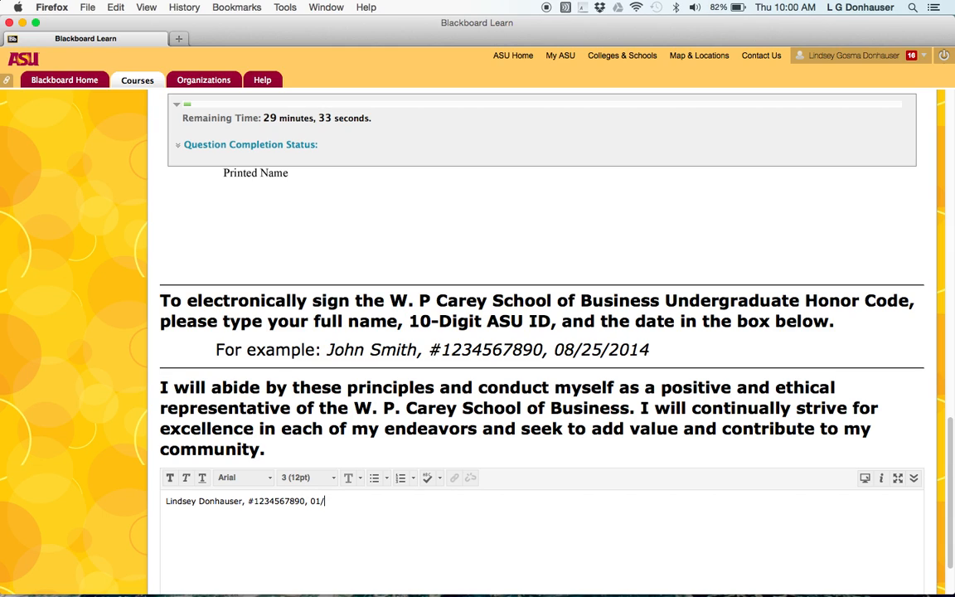
type("08")
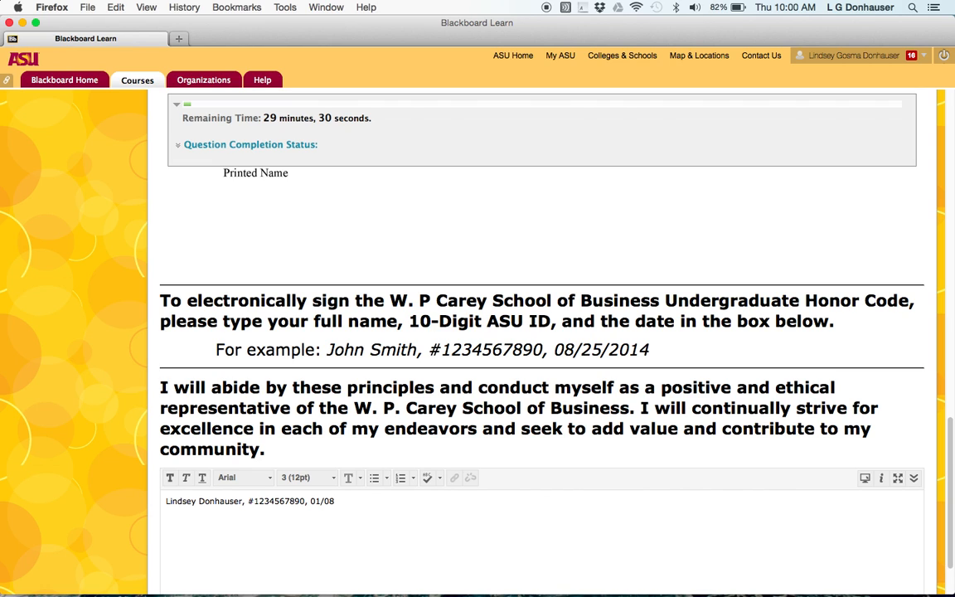
type("/2015")
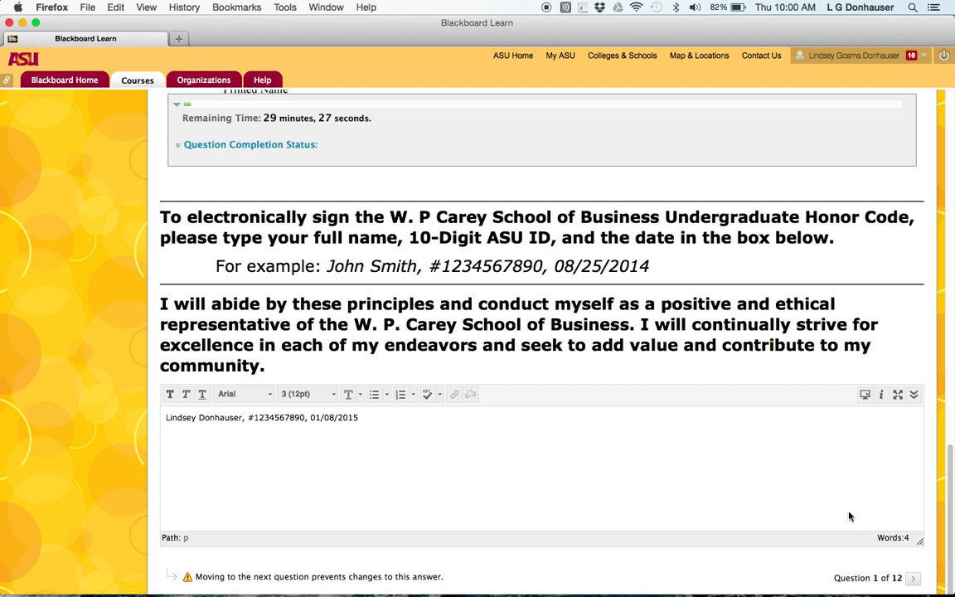
left_click(913, 578)
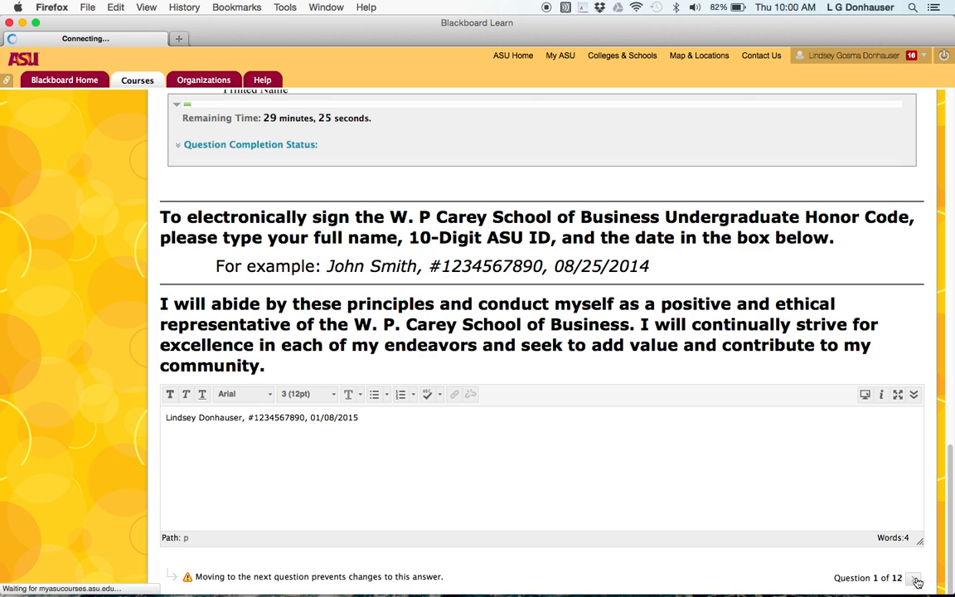
Answer Question 2 'NO, not a violation' and advance to Question 3 of 12.
left_click(915, 578)
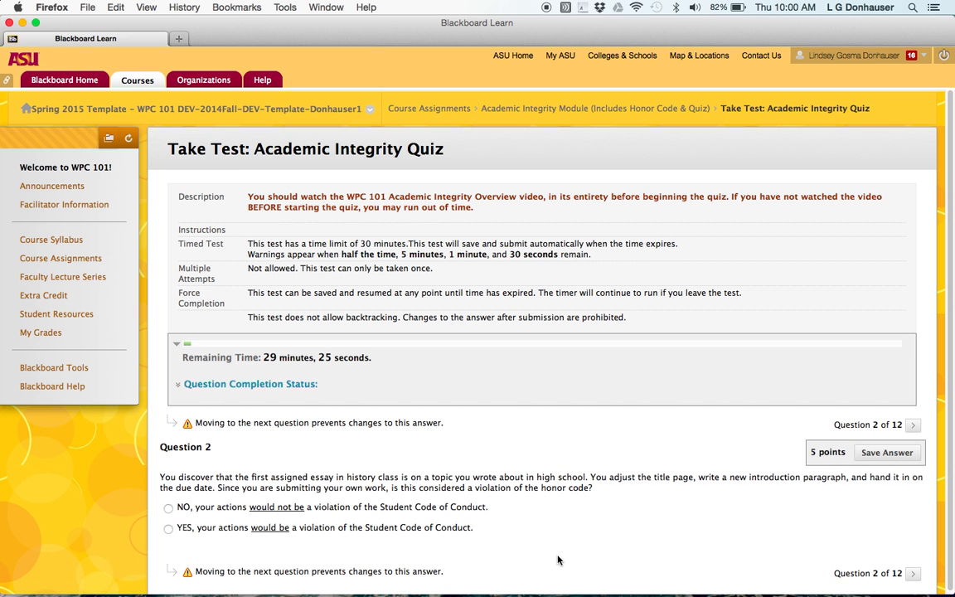
mouse_move(489, 429)
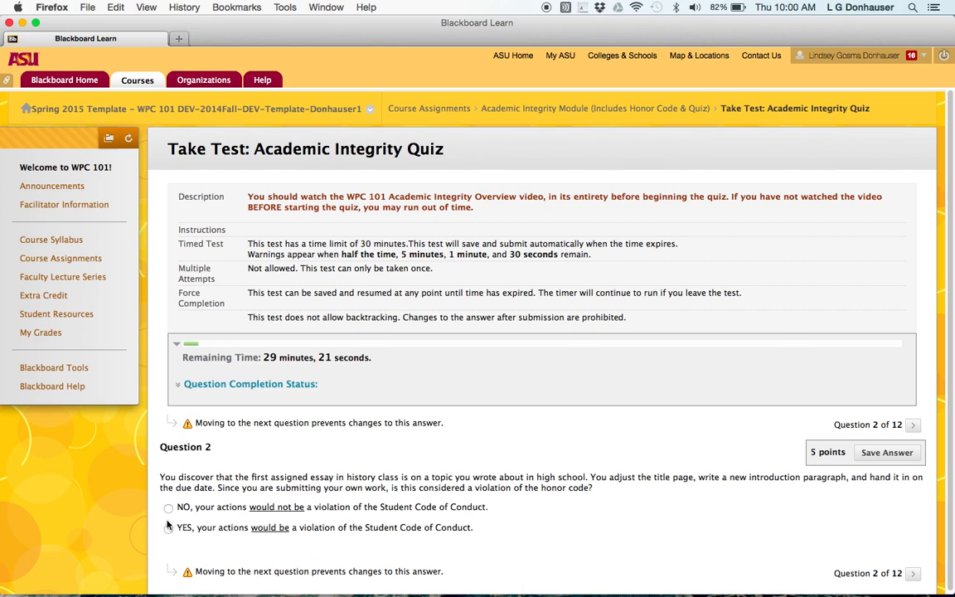
left_click(168, 507)
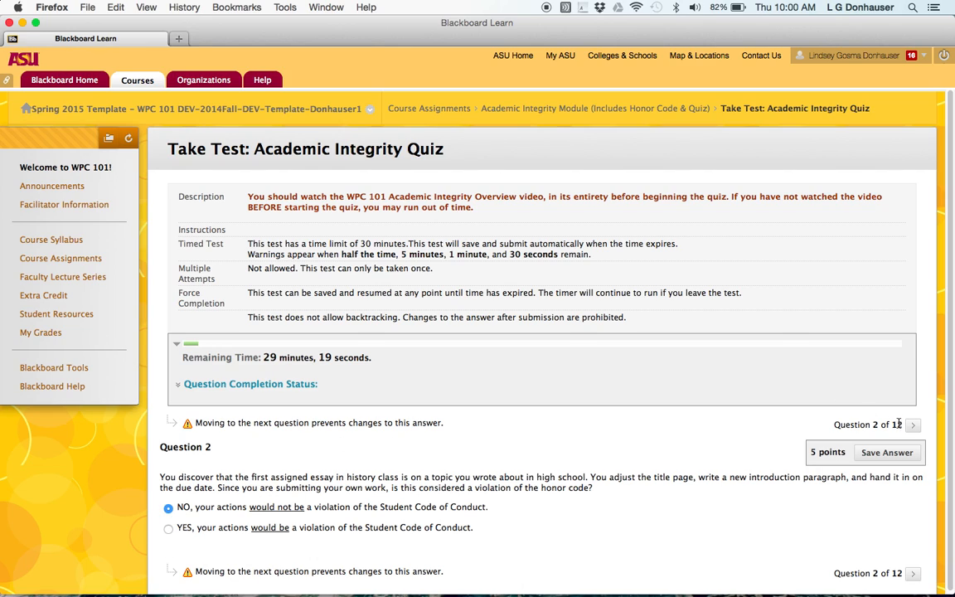
left_click(913, 424)
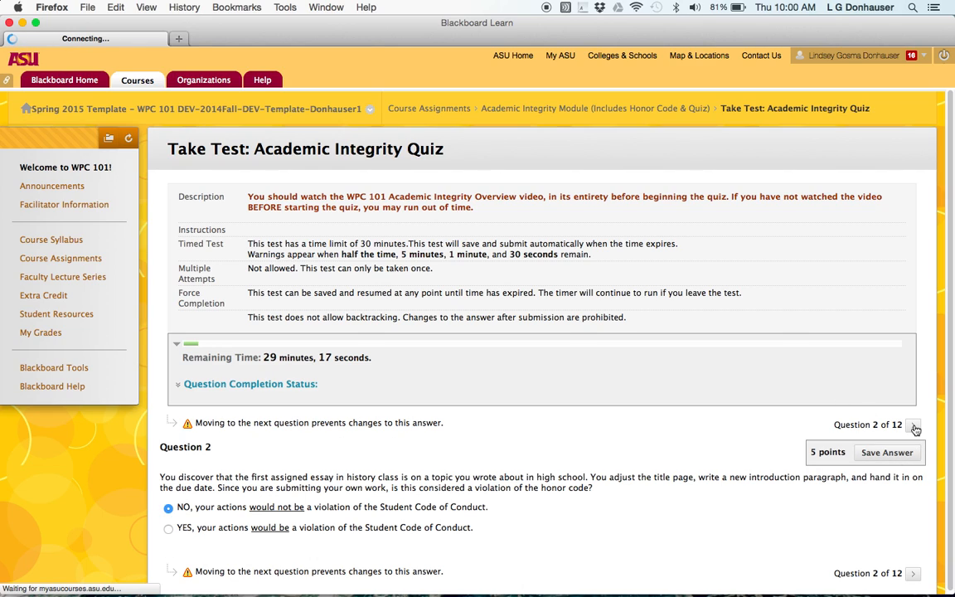
left_click(912, 424)
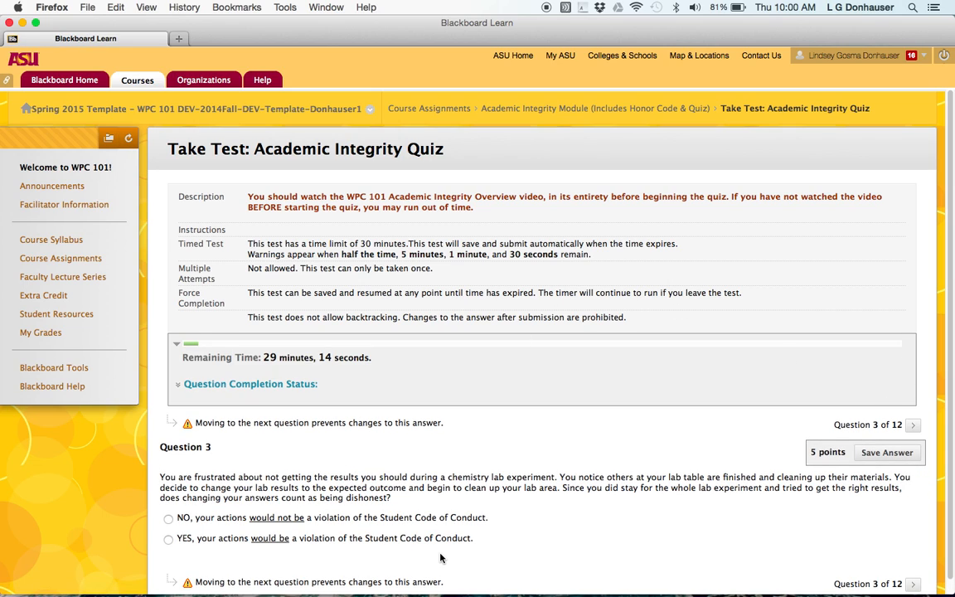
mouse_move(496, 446)
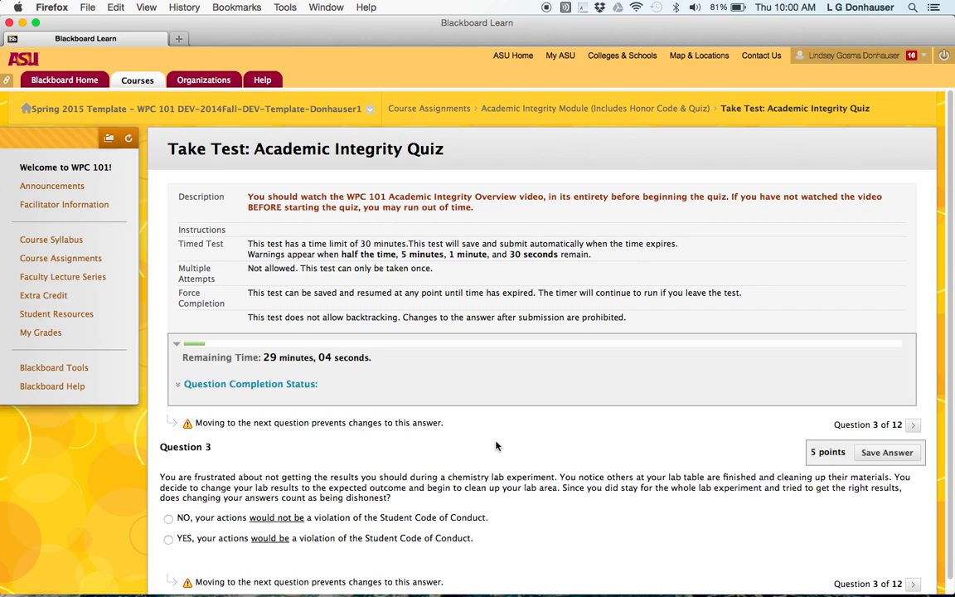
Go to Course Assignments, confirm Leave Page, and scroll the assignments list.
left_click(61, 258)
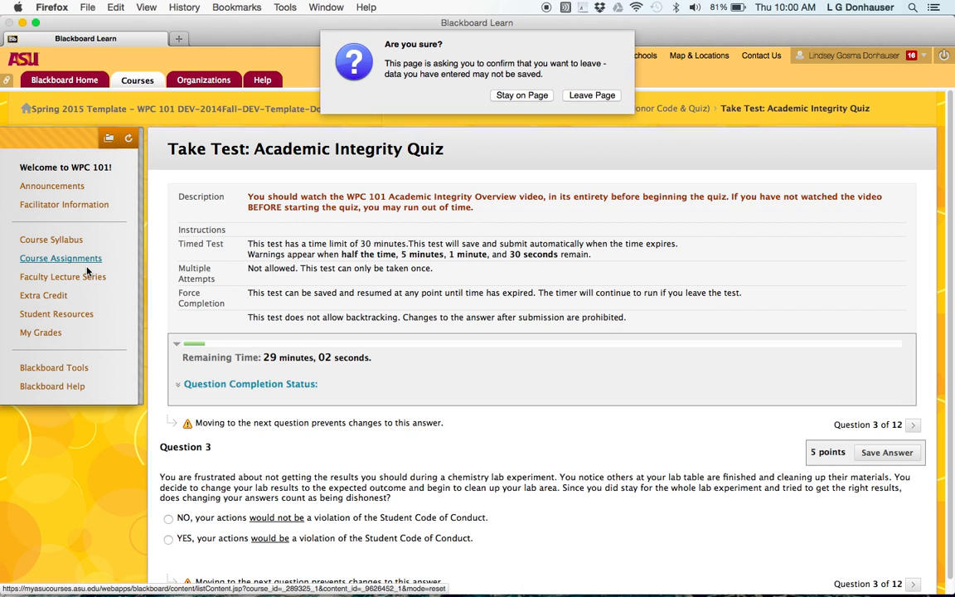
left_click(590, 95)
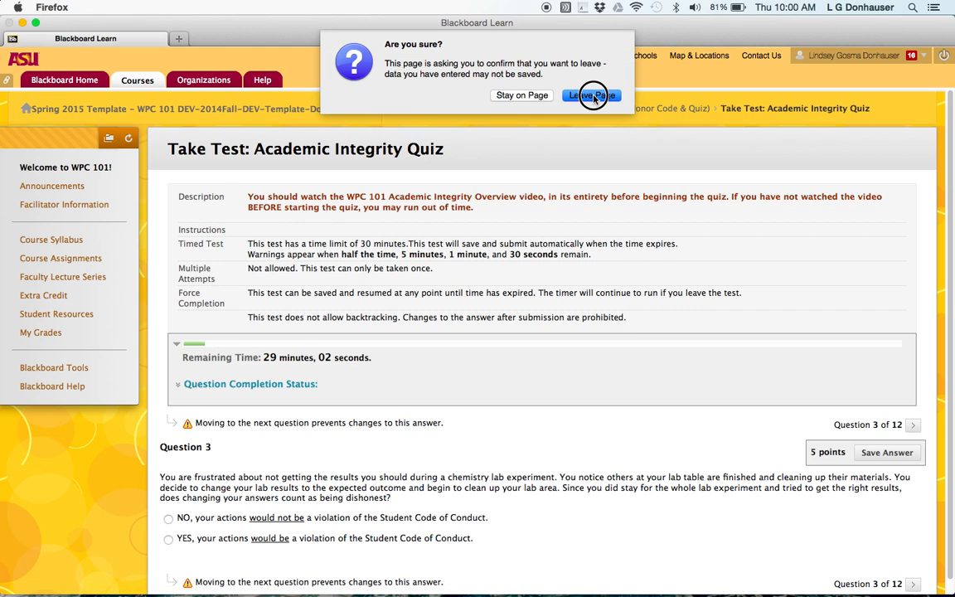
left_click(591, 95)
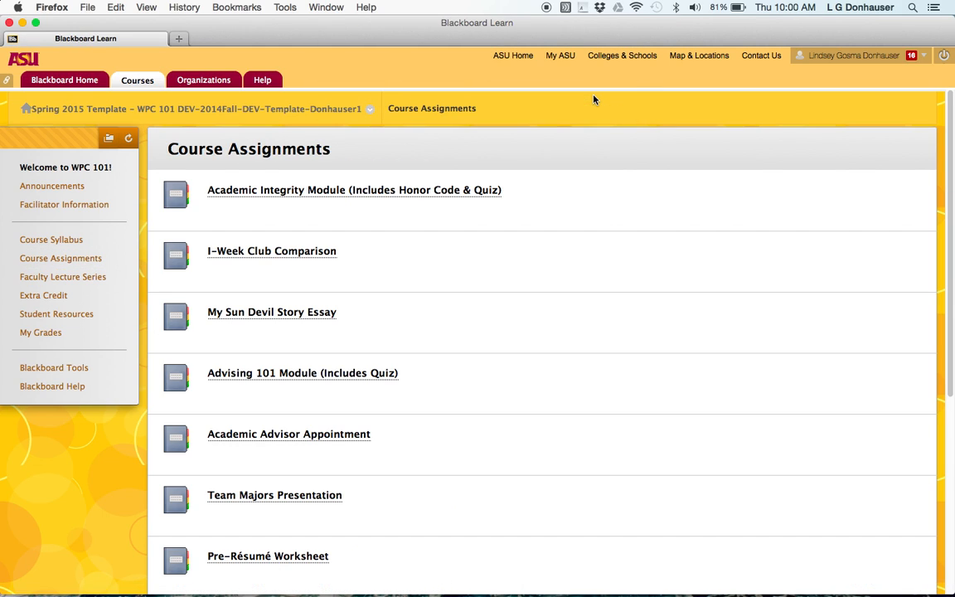
scroll("down", 3)
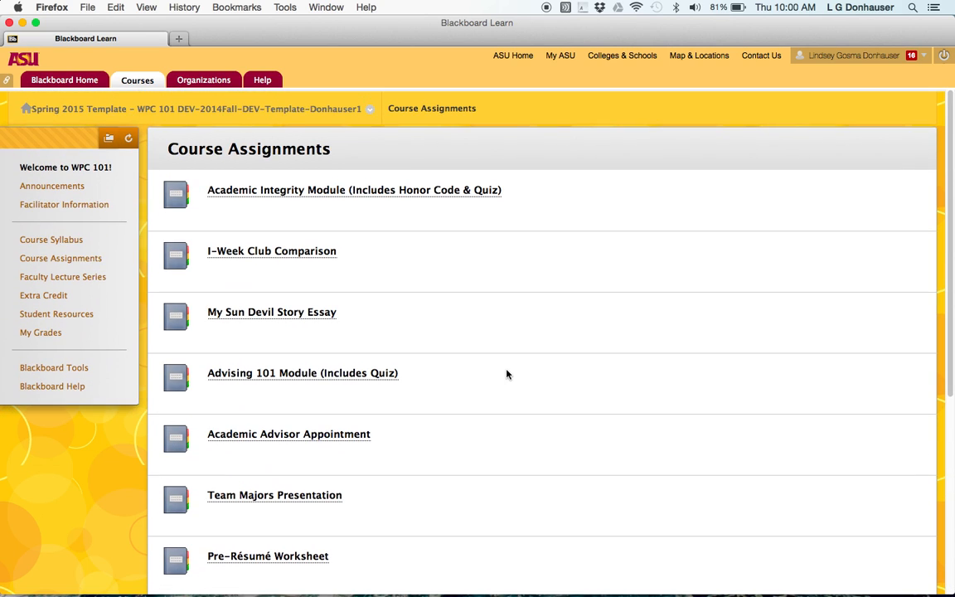
mouse_move(298, 171)
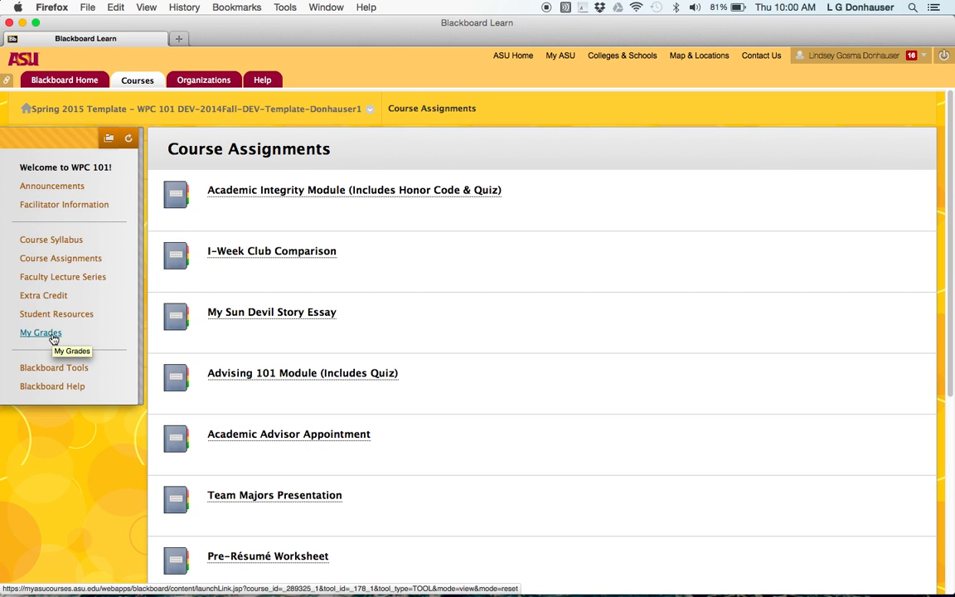
Open My Grades to see the Academic Integrity Quiz scored 75 of 75.
left_click(40, 332)
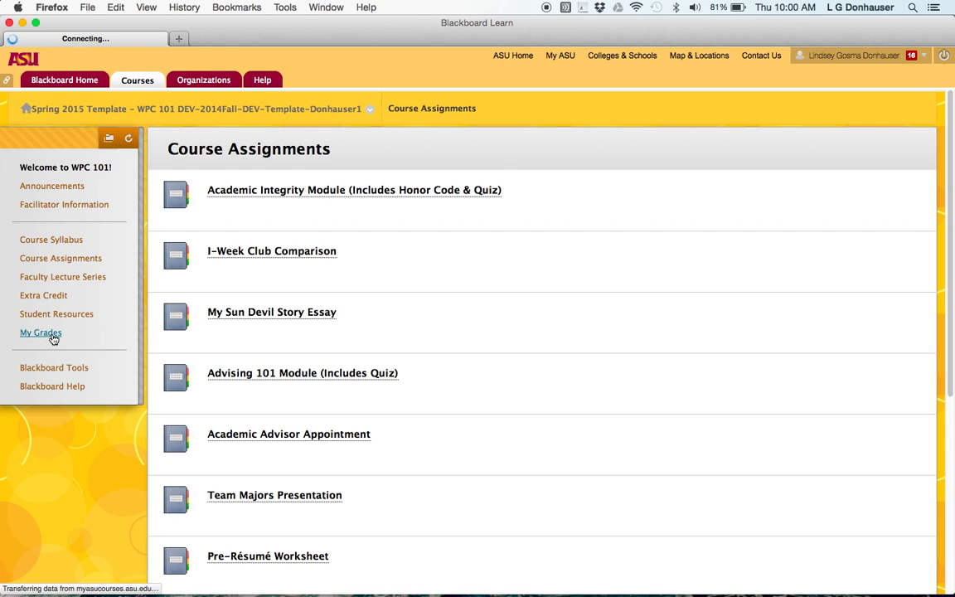
left_click(40, 333)
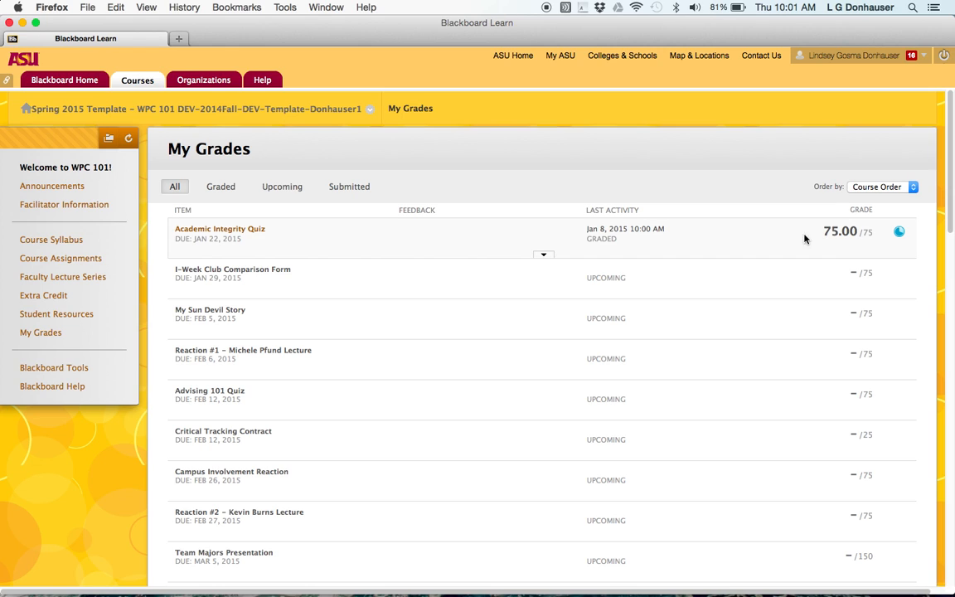
mouse_move(428, 238)
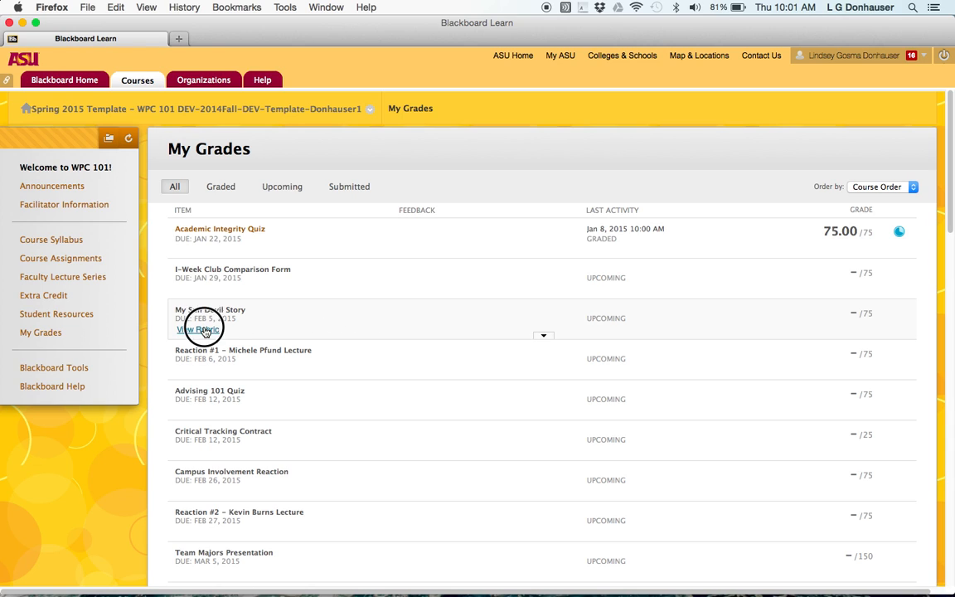
left_click(199, 330)
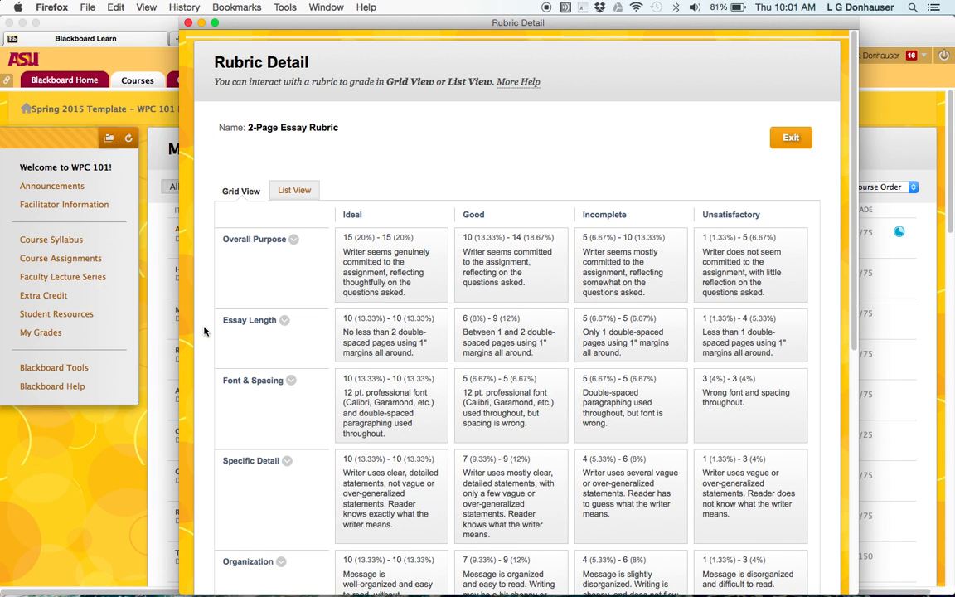
mouse_move(460, 337)
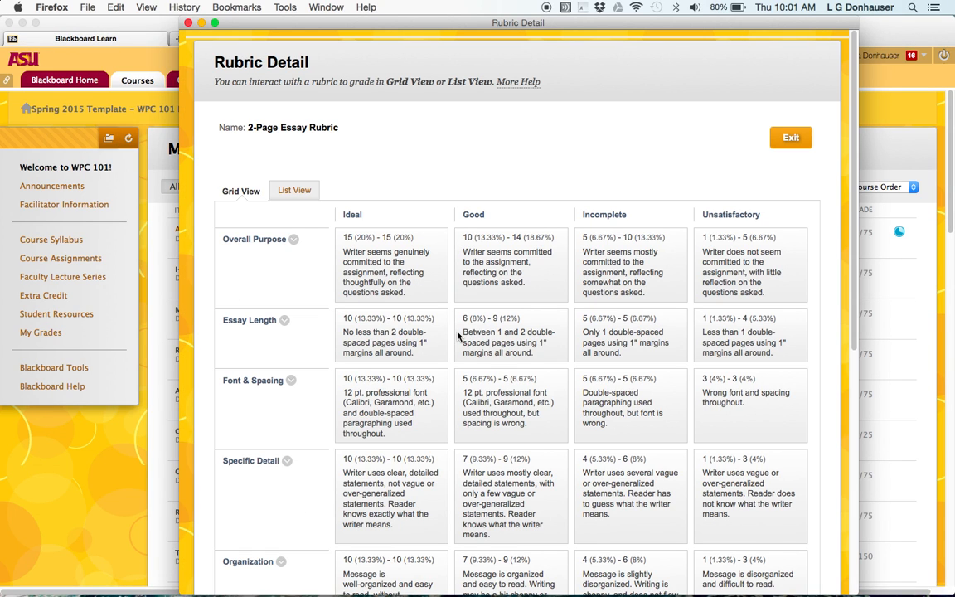
scroll("down", 3)
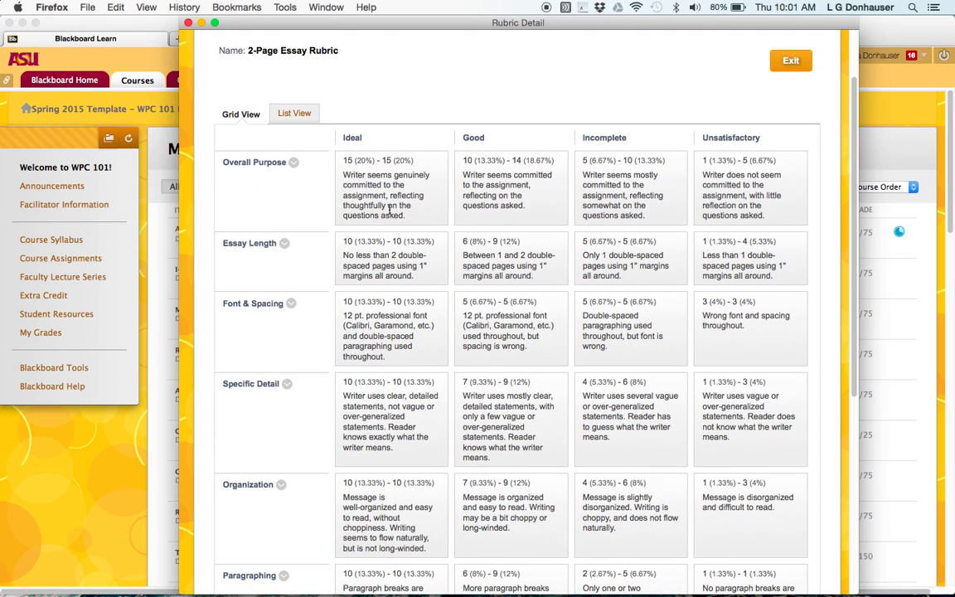
scroll("down", 3)
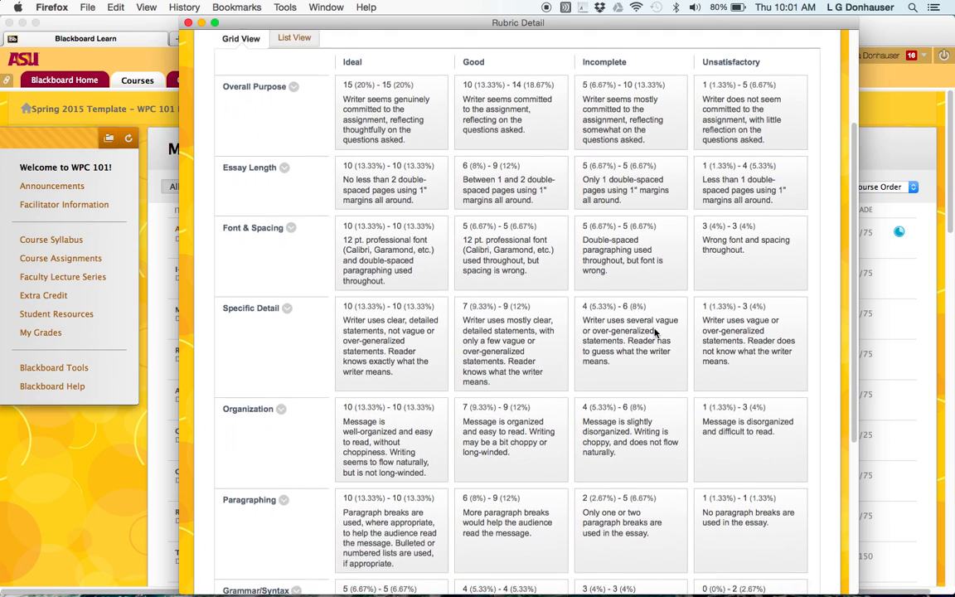
scroll("down", 3)
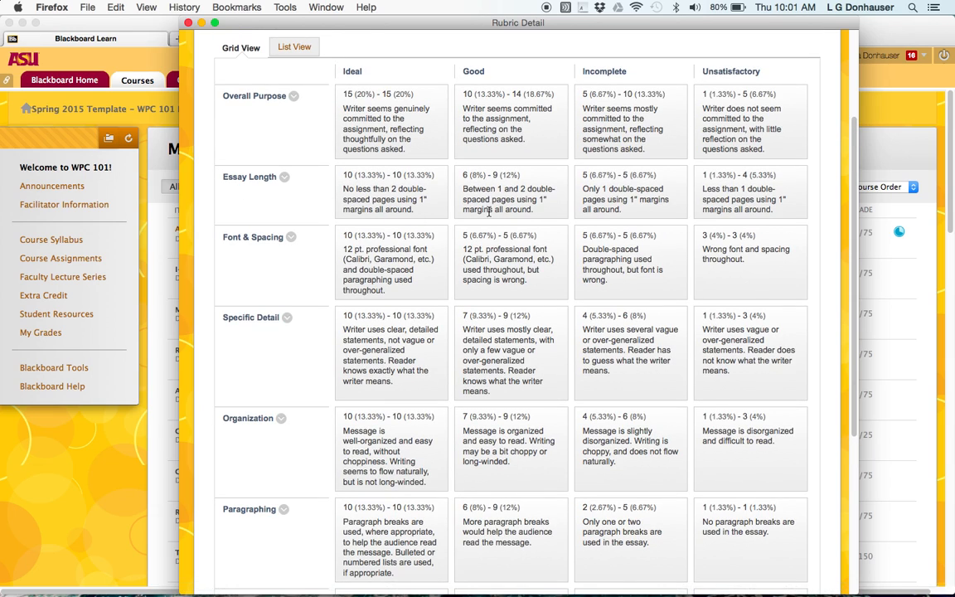
mouse_move(416, 209)
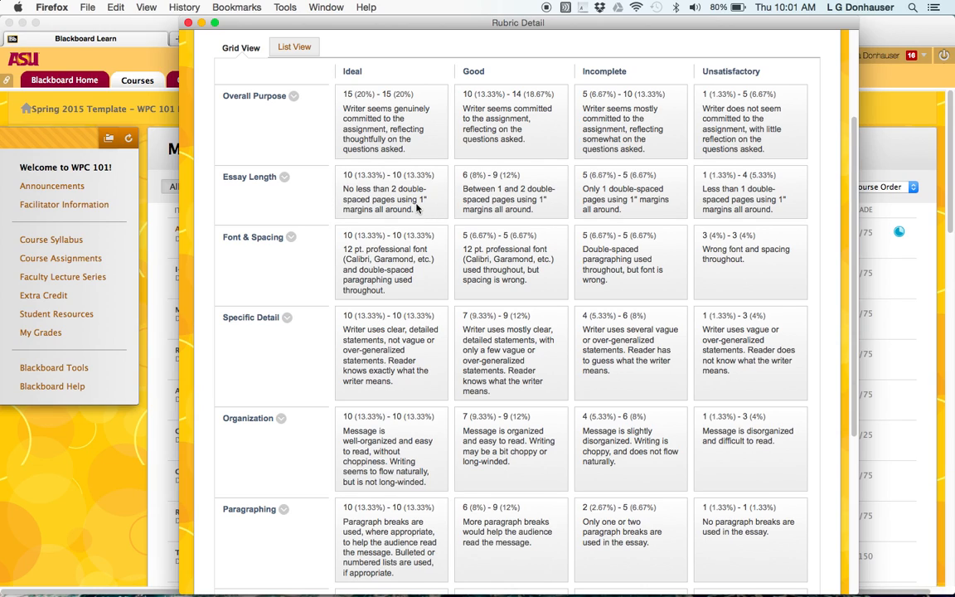
mouse_move(421, 206)
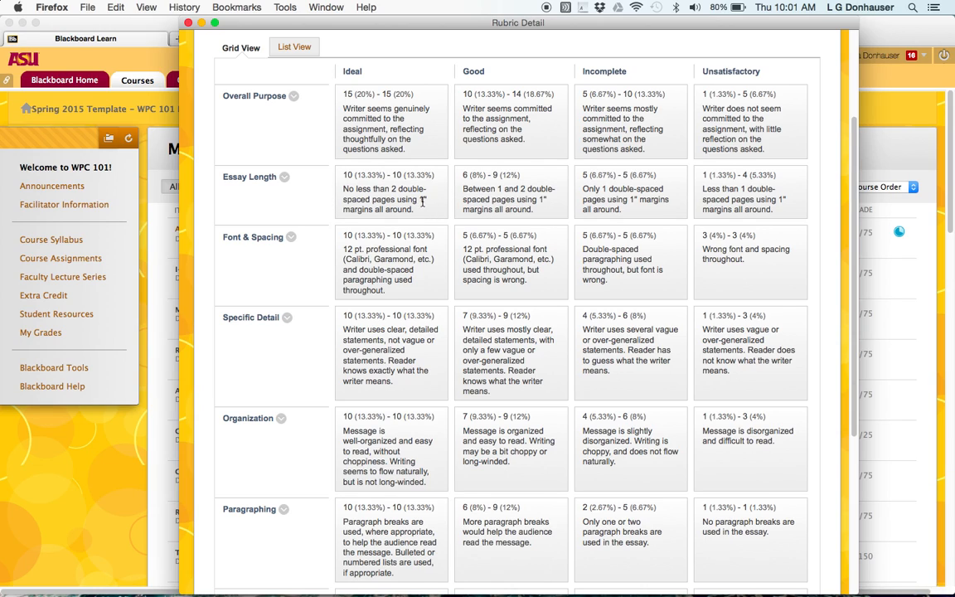
mouse_move(604, 196)
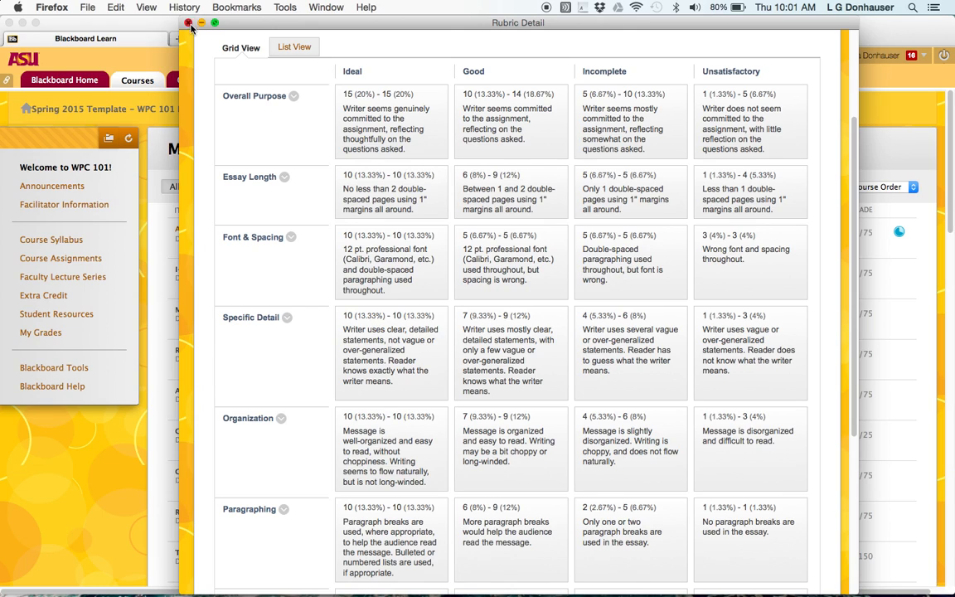
Close the Rubric Detail window to get back to My Grades.
left_click(187, 22)
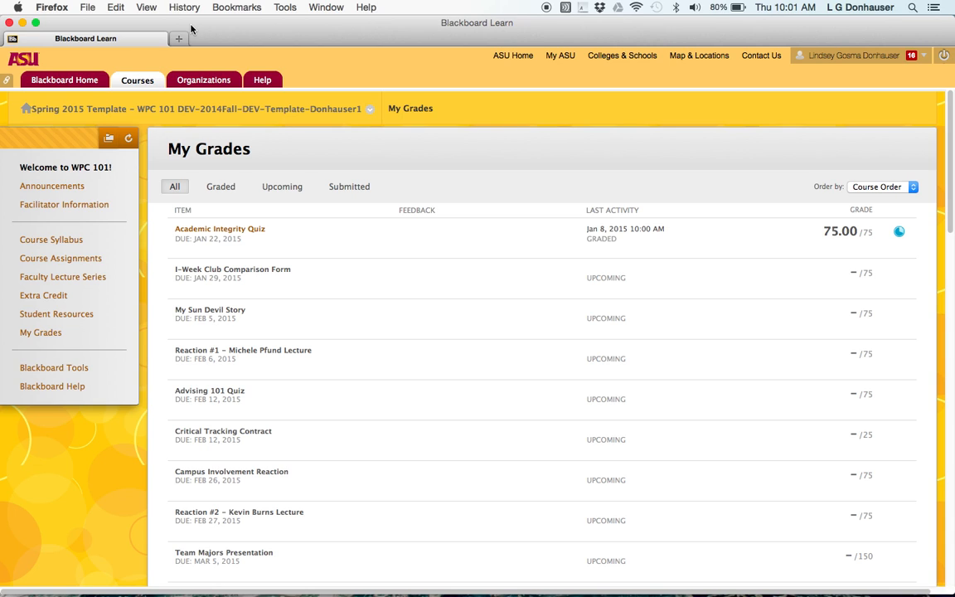
mouse_move(40, 332)
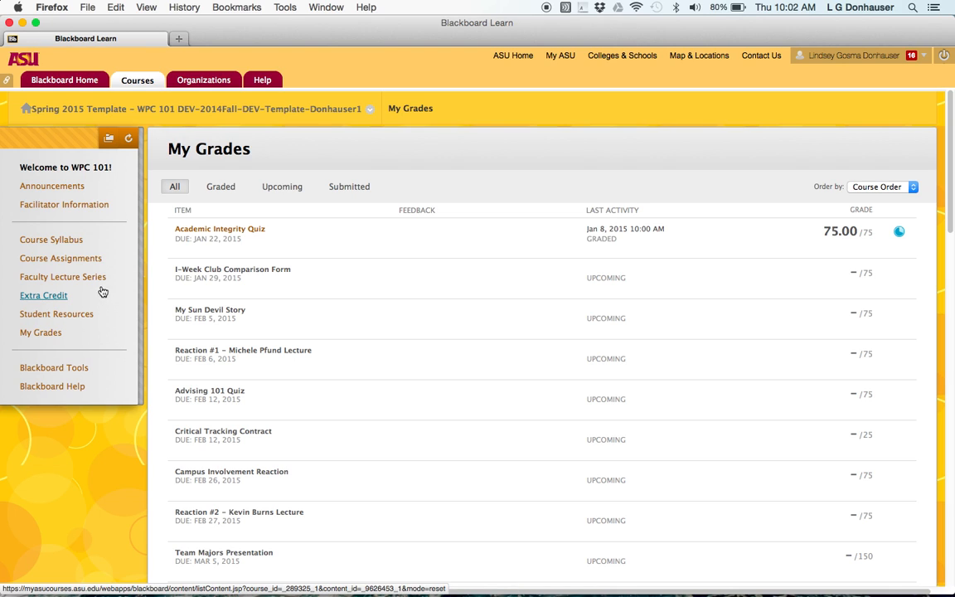
Open Faculty Lecture Series and view the Reaction #1 lecture assignment details.
left_click(62, 276)
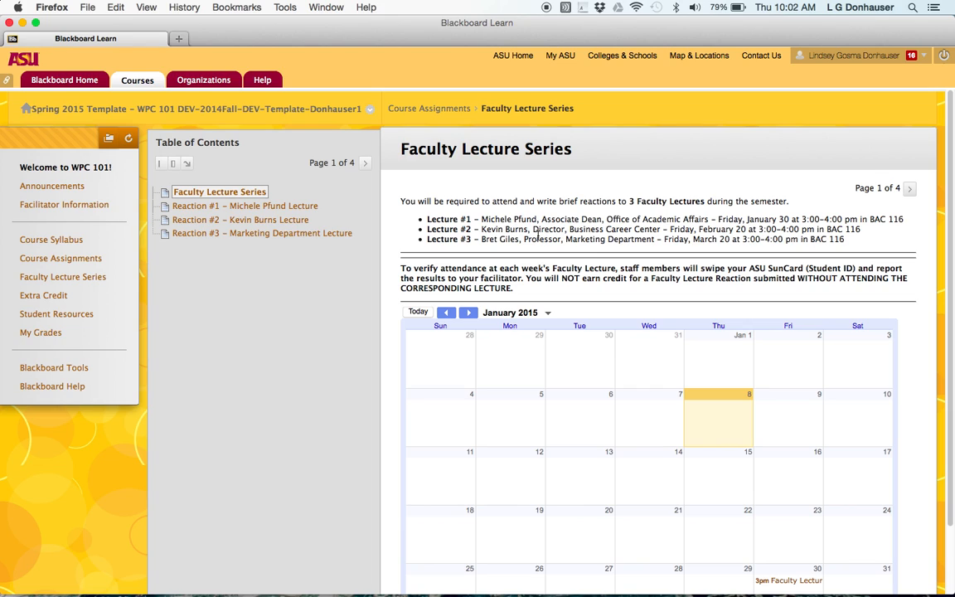
scroll("down", 3)
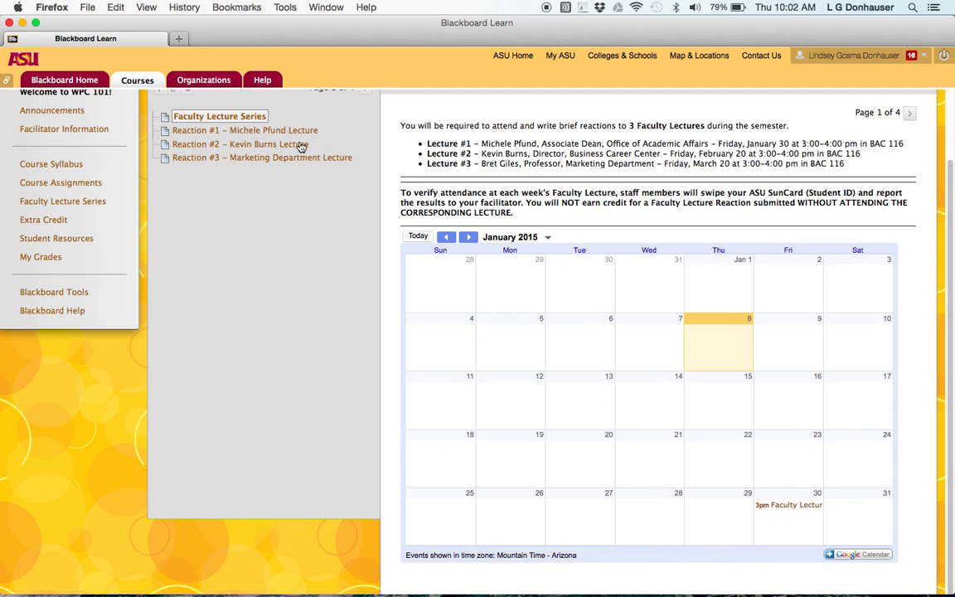
left_click(245, 130)
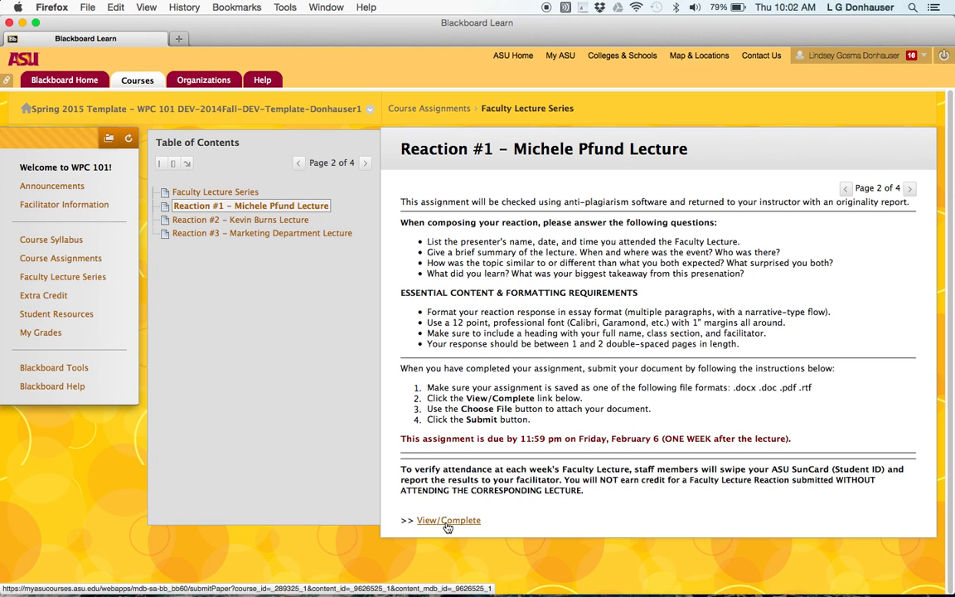
mouse_move(531, 325)
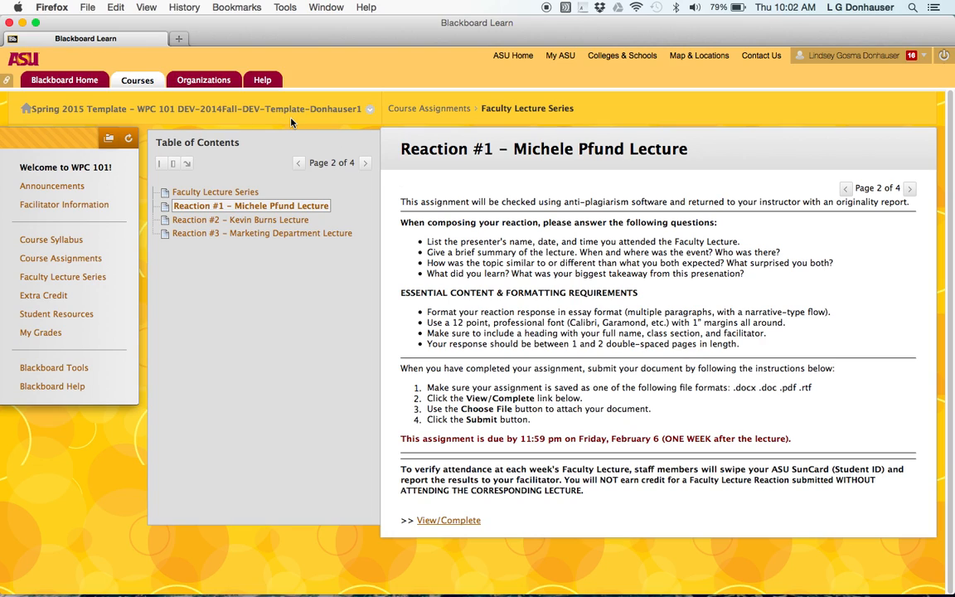
Return to the Faculty Lecture Series overview with its three lectures and January 2015 calendar.
left_click(215, 191)
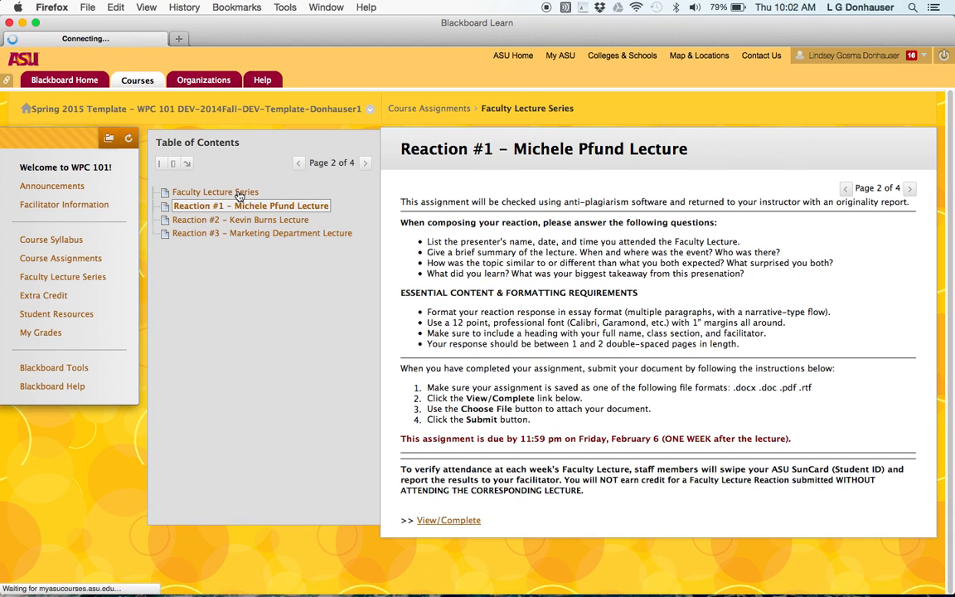
left_click(215, 192)
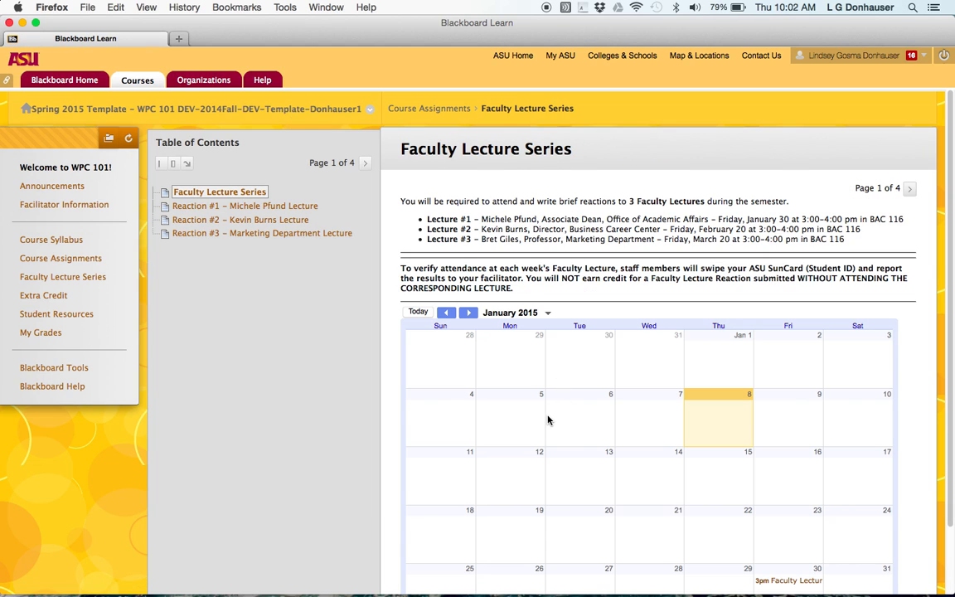
left_click(56, 314)
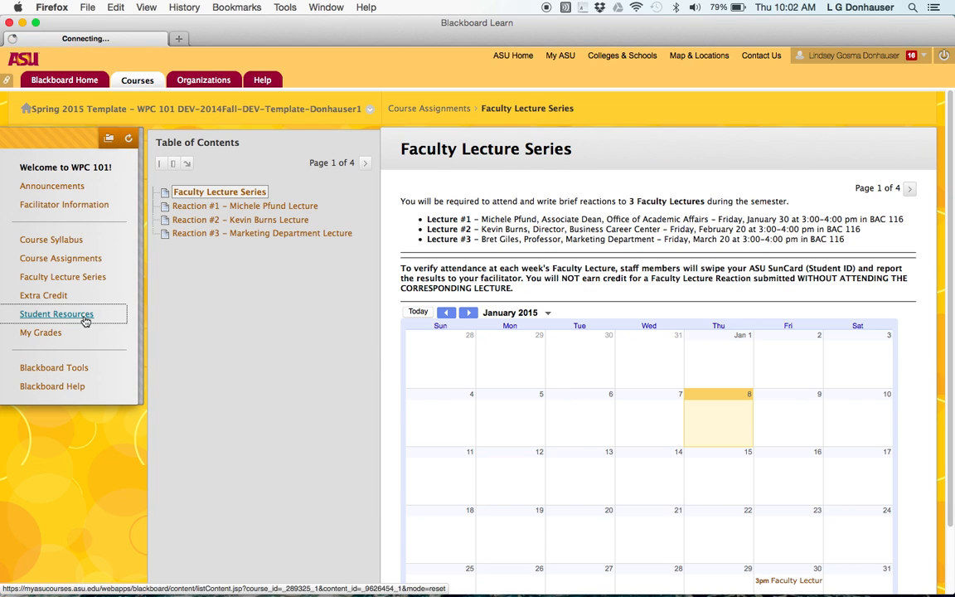
Browse Student Resources: required materials, W. P. Carey and first-year resources, and campus maps.
left_click(56, 313)
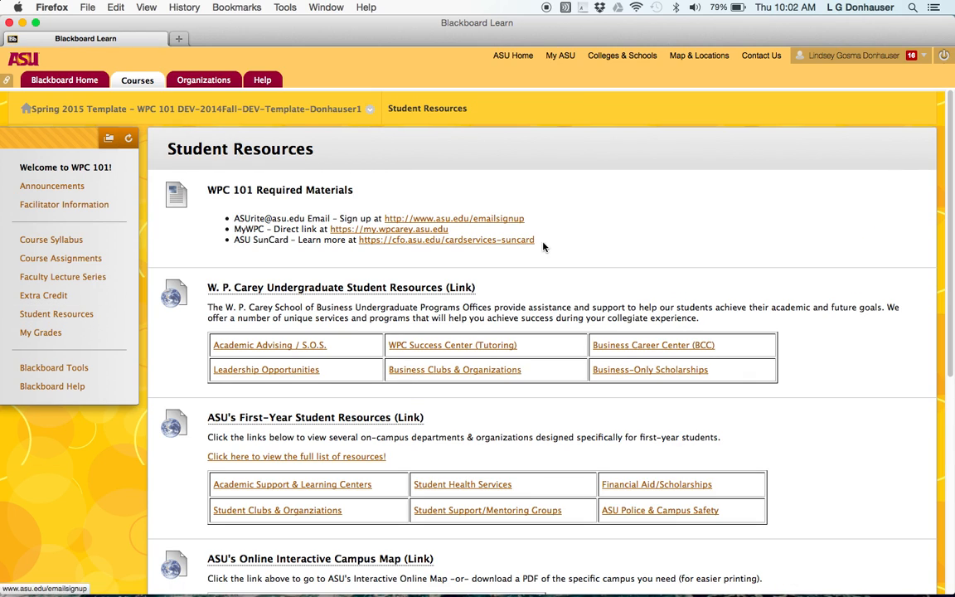
mouse_move(671, 277)
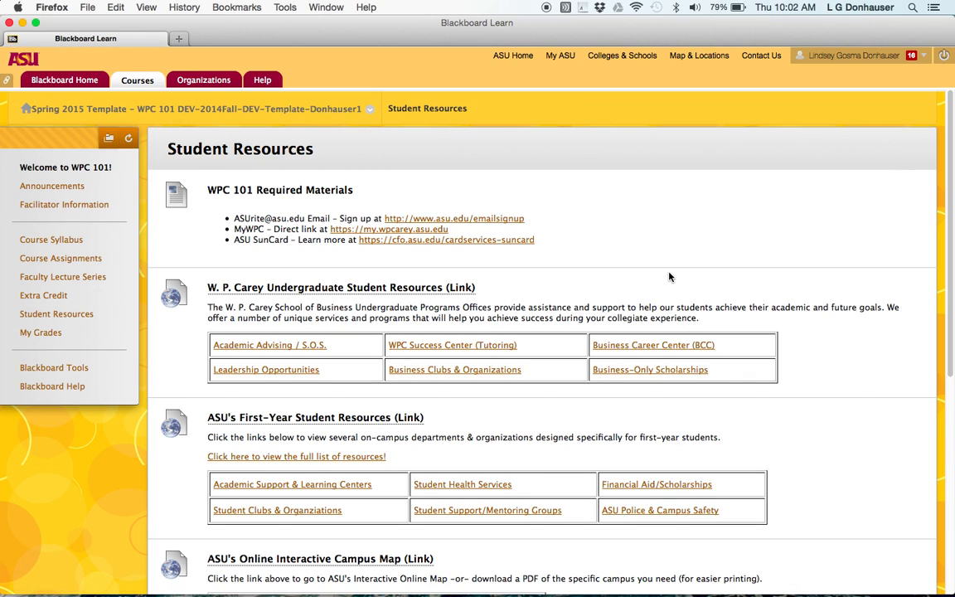
scroll("down", 3)
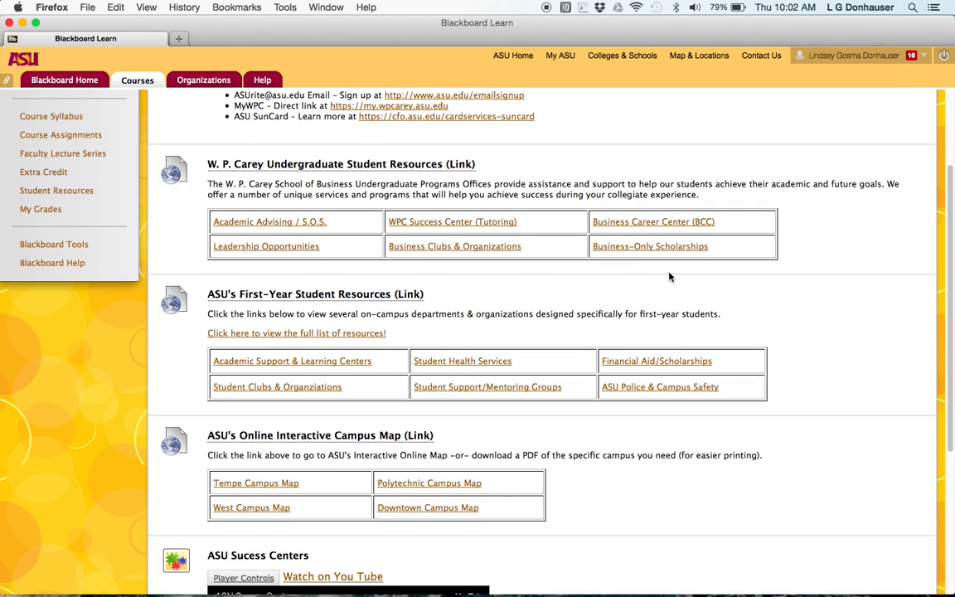
mouse_move(414, 305)
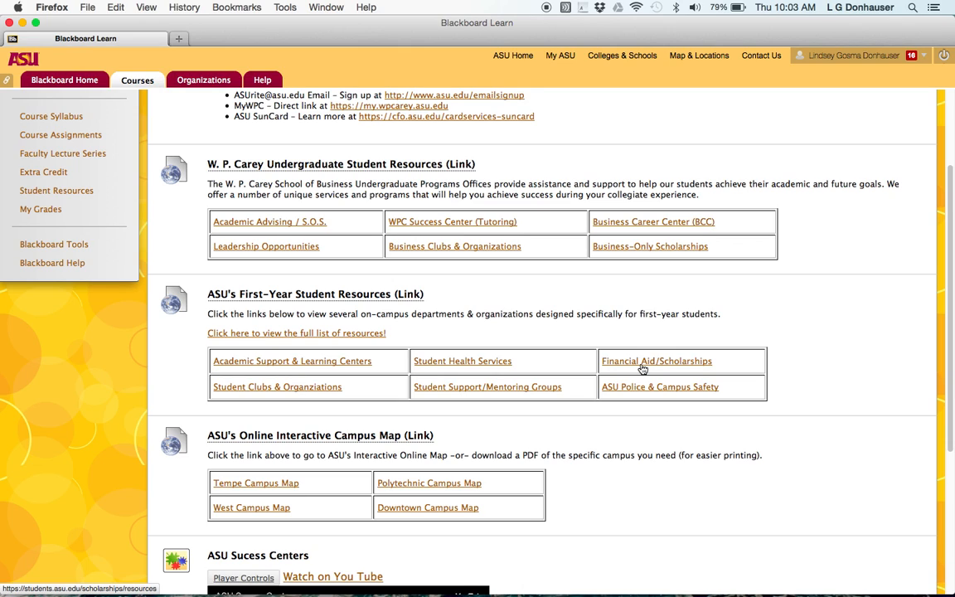
mouse_move(323, 393)
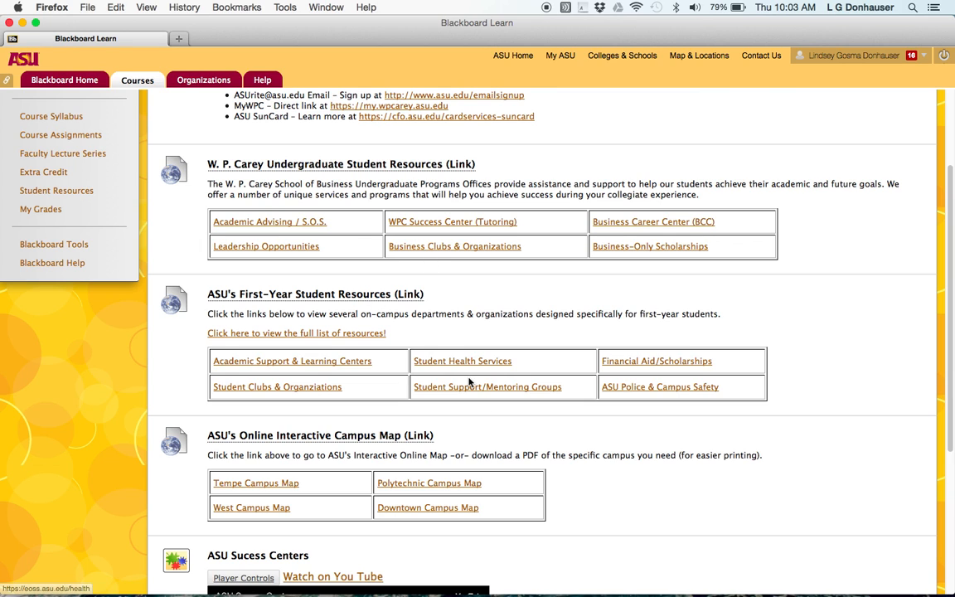
scroll("down", 3)
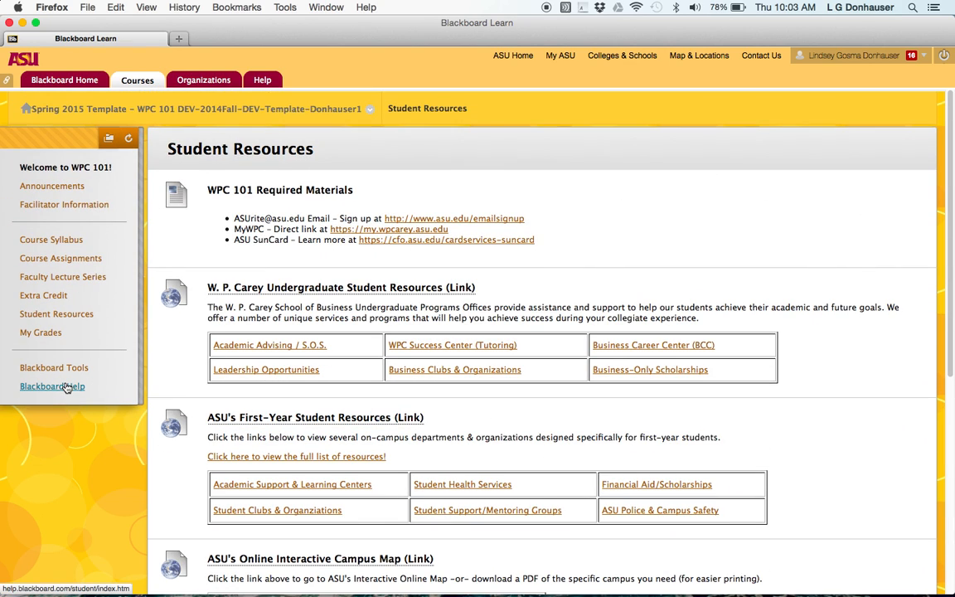
mouse_move(52, 387)
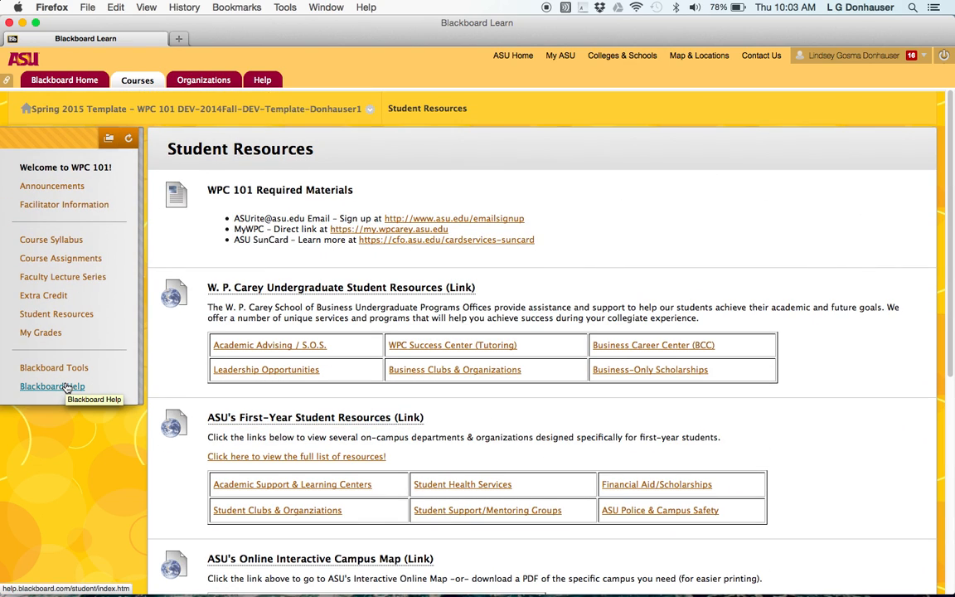